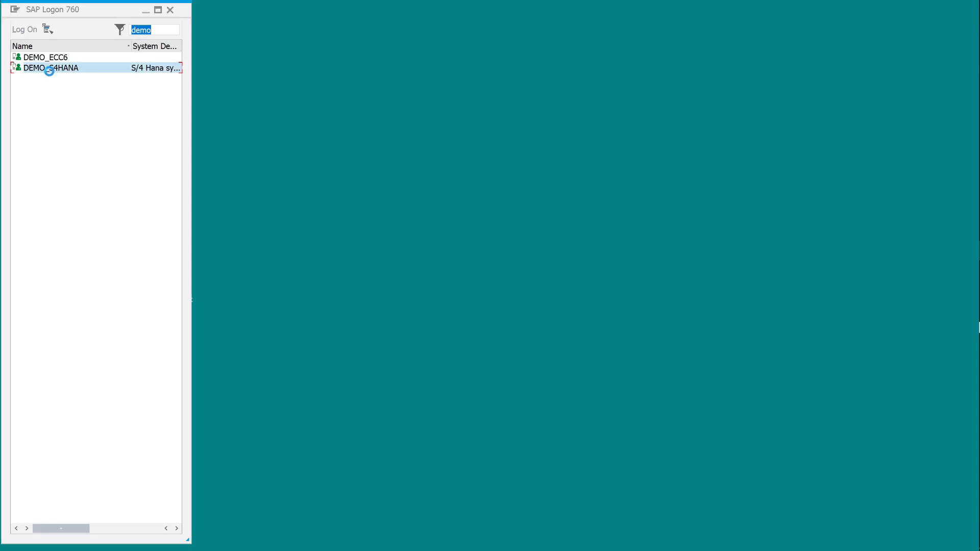
Sign in to DEMO_S4HANA as user dem in client 100 with logon language EN
double_click(50, 67)
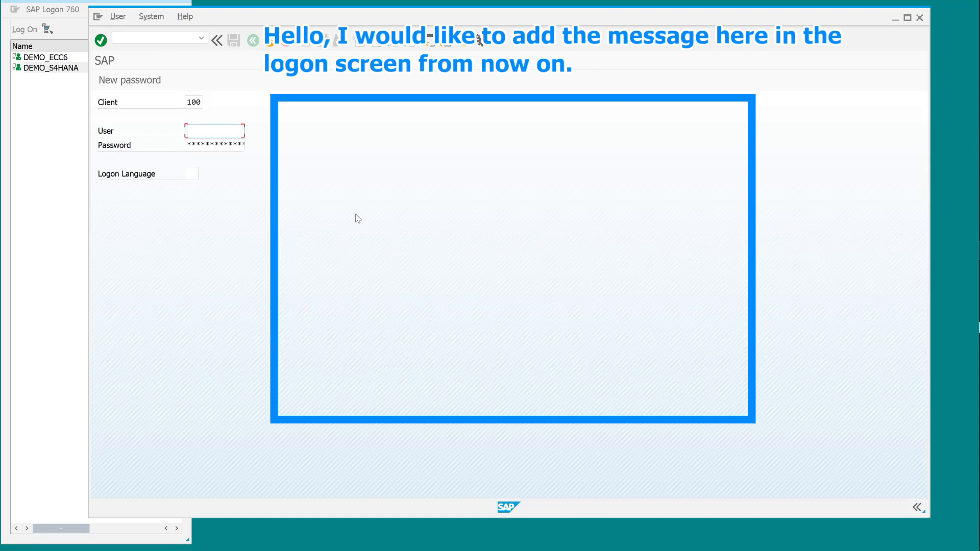
mouse_move(421, 316)
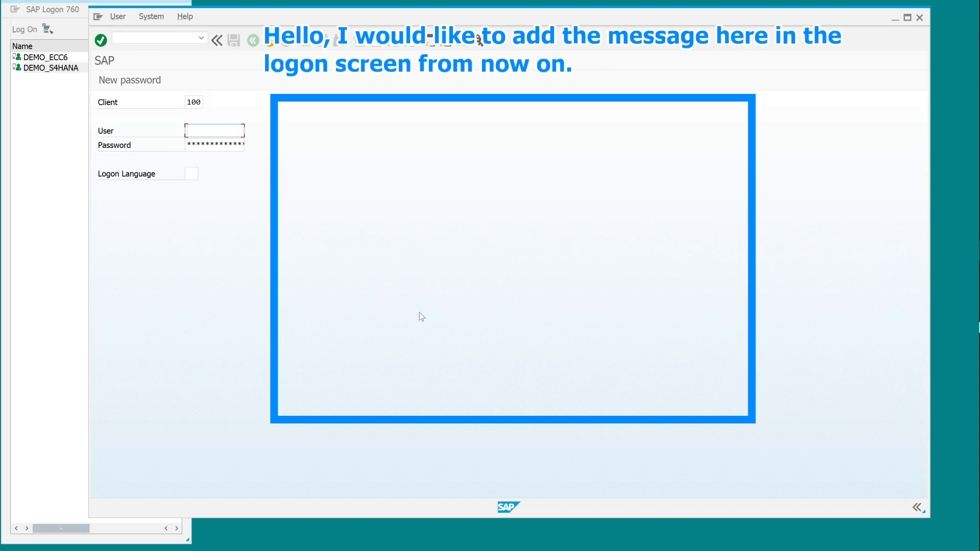
mouse_move(449, 325)
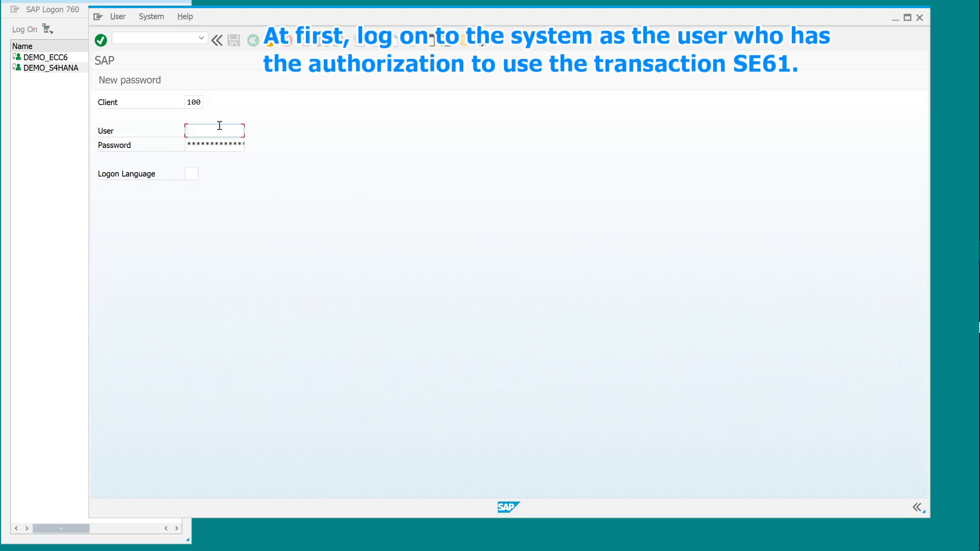
text(demouser)
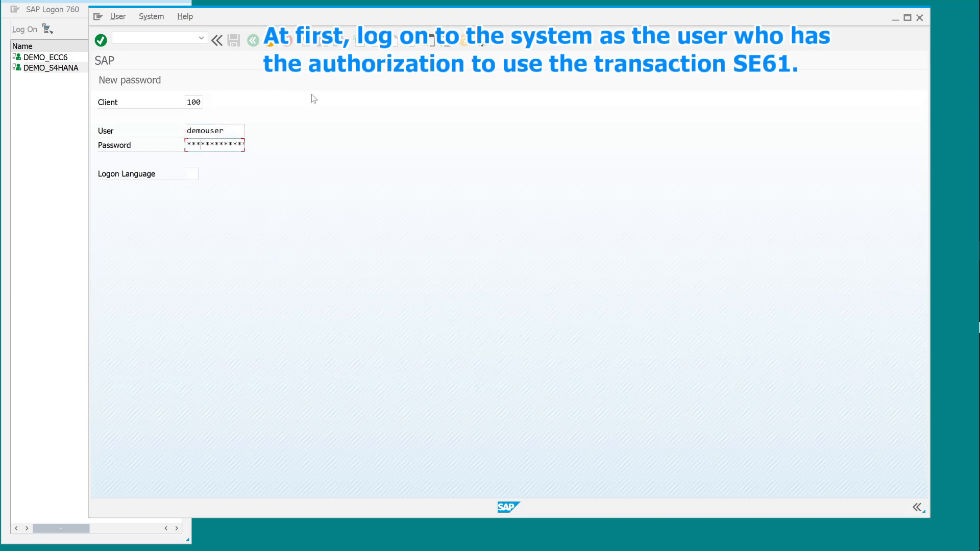
text(en)
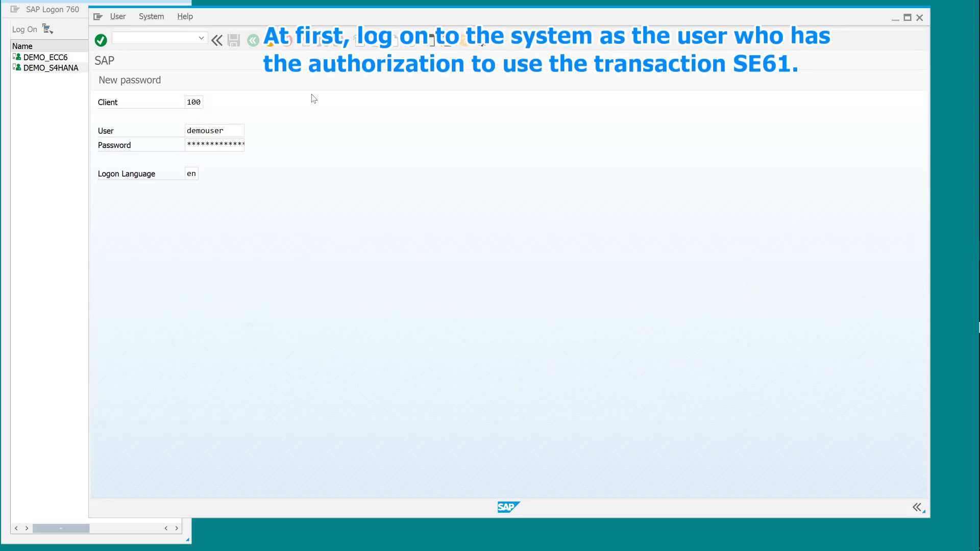
click(101, 39)
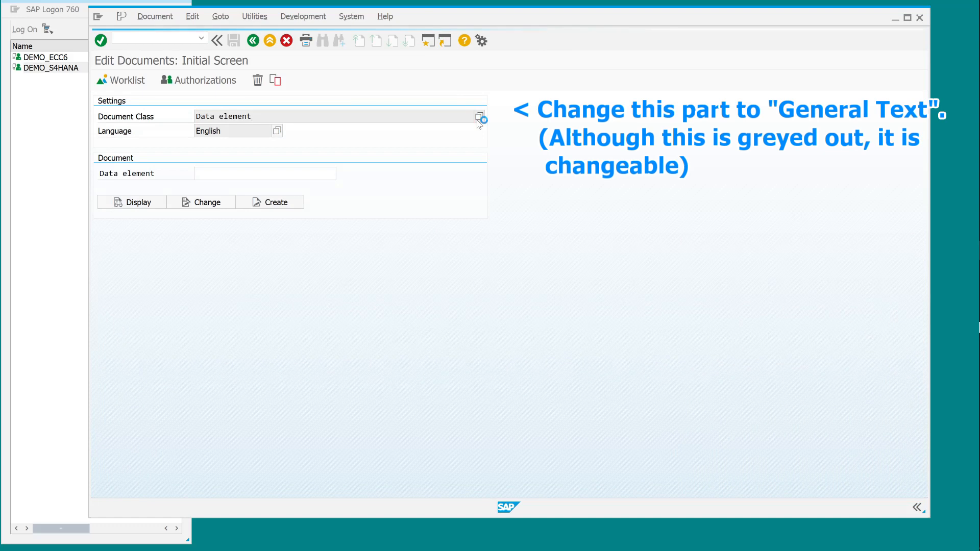
Choose General text from the document class value help in SE61
click(480, 116)
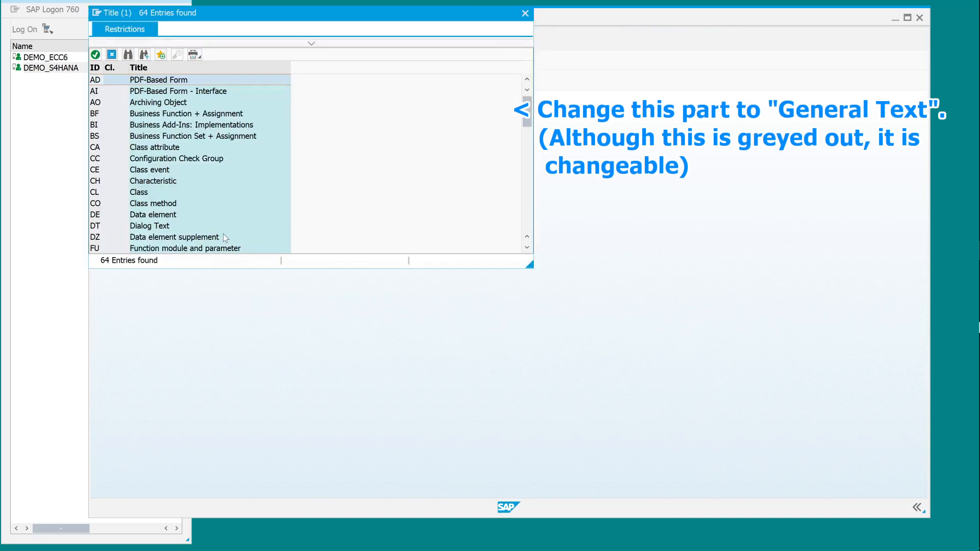
scroll(down, 3)
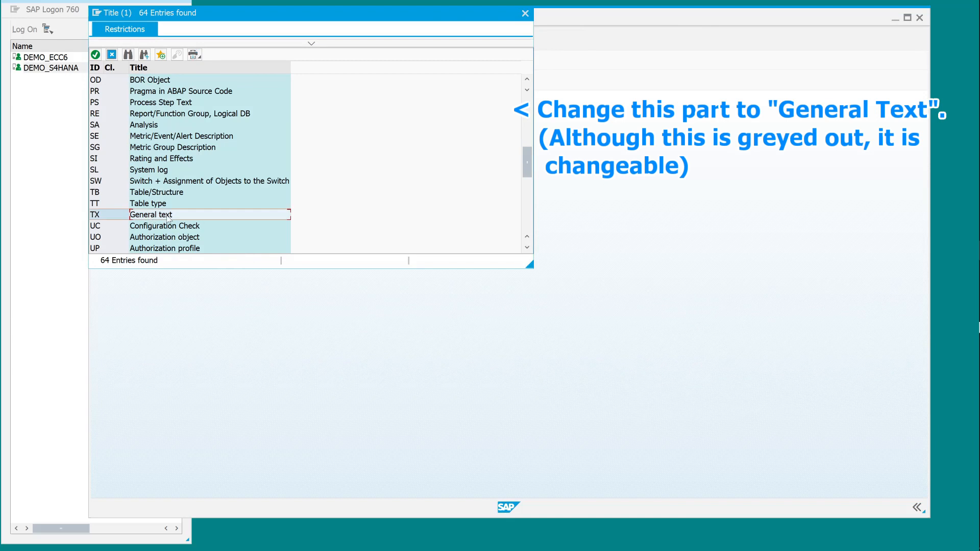
double_click(151, 214)
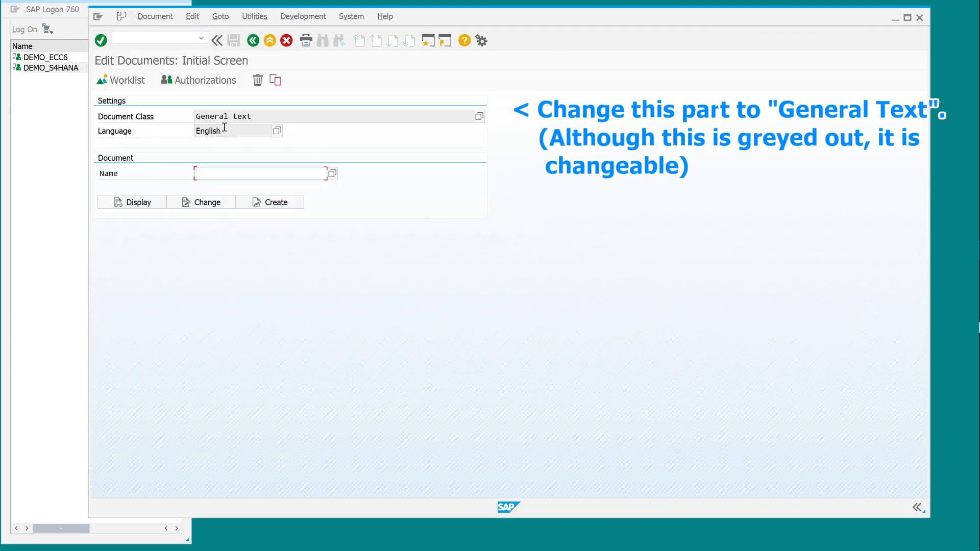
Create a new general text document named ZLOGIN_SCREEN_INFO, launching the Word editor
text(z)
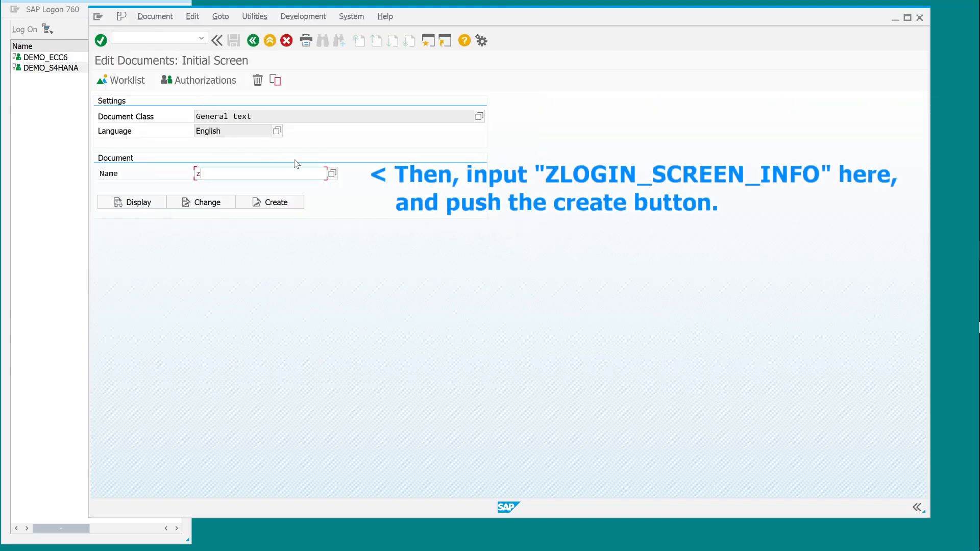
text(ZLOGIN_SCREEN_INFO)
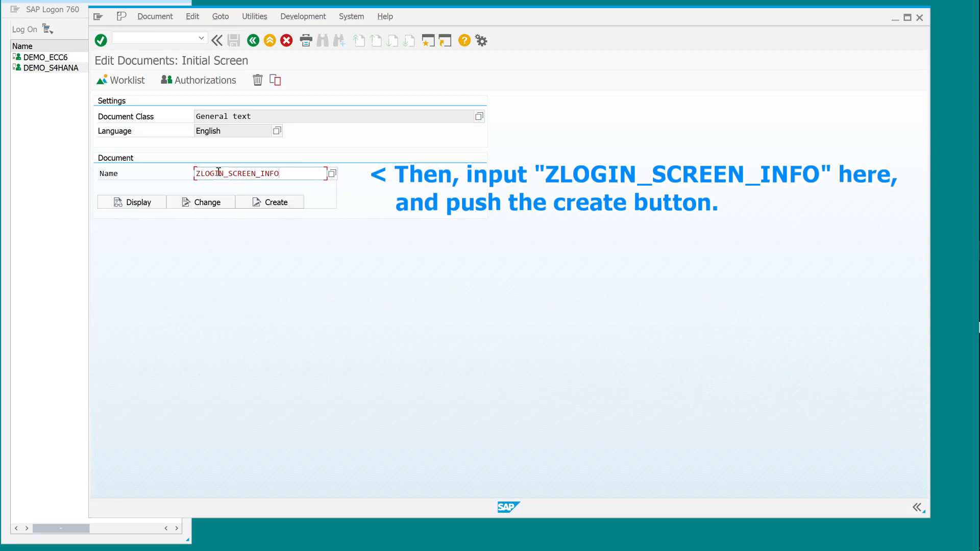
mouse_move(349, 228)
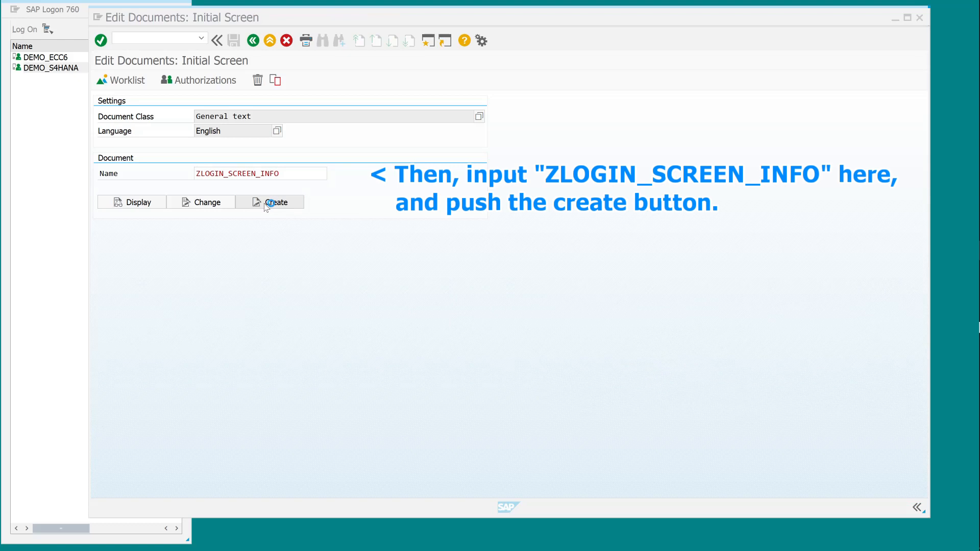
click(277, 202)
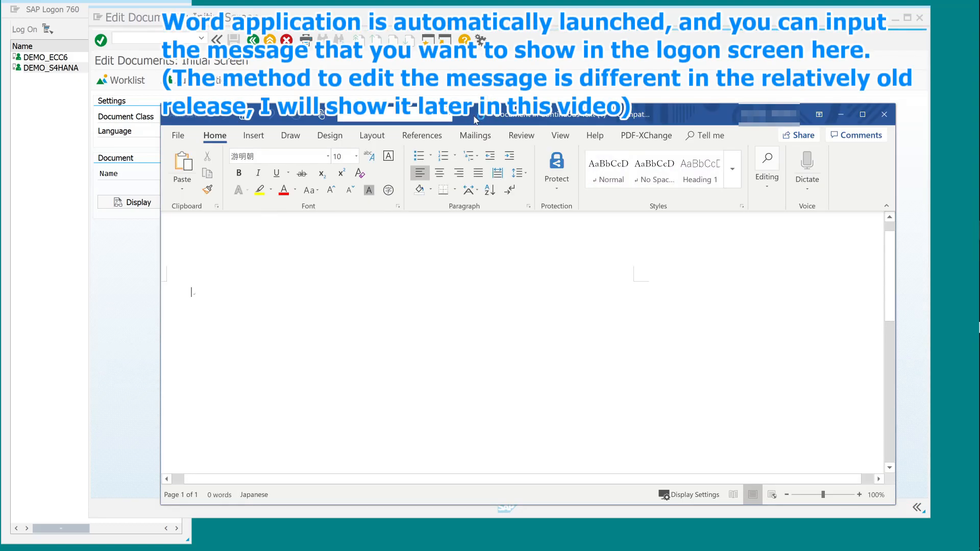
Write "This is the text should be shown in the logon screen" in the Word editor
click(210, 136)
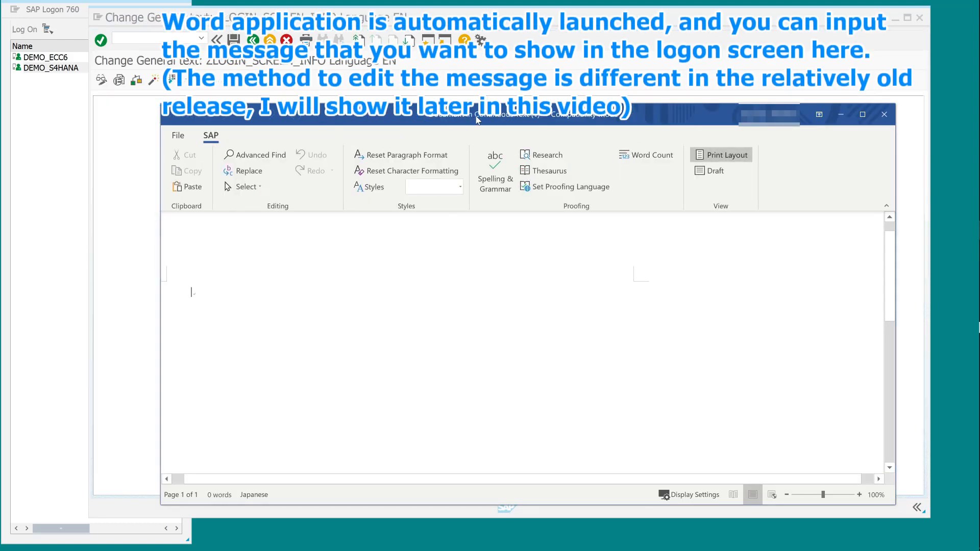
mouse_move(642, 120)
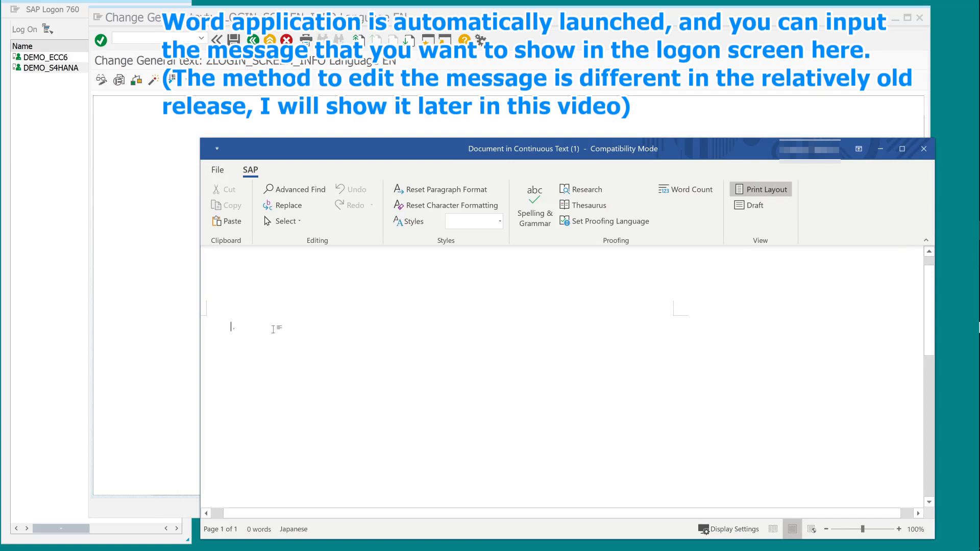
text(This)
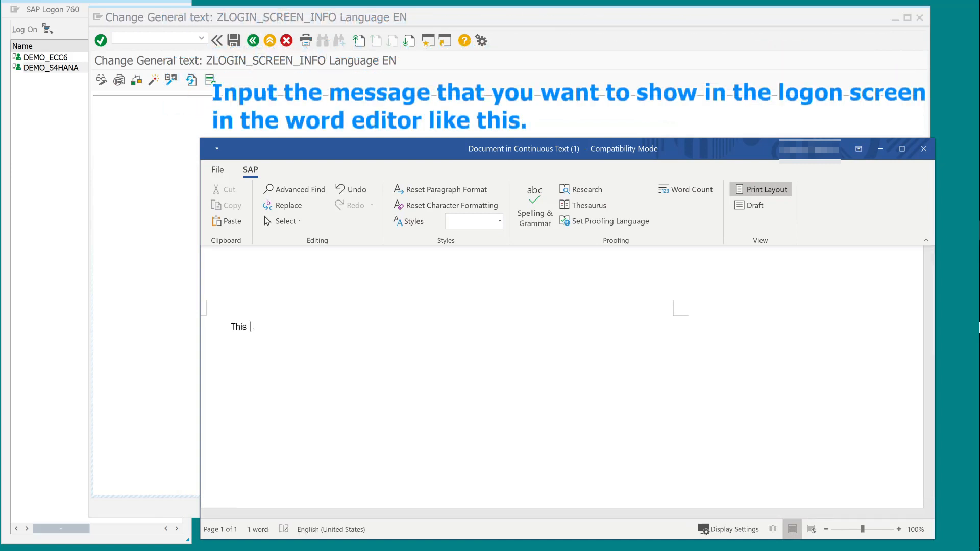
text(is the)
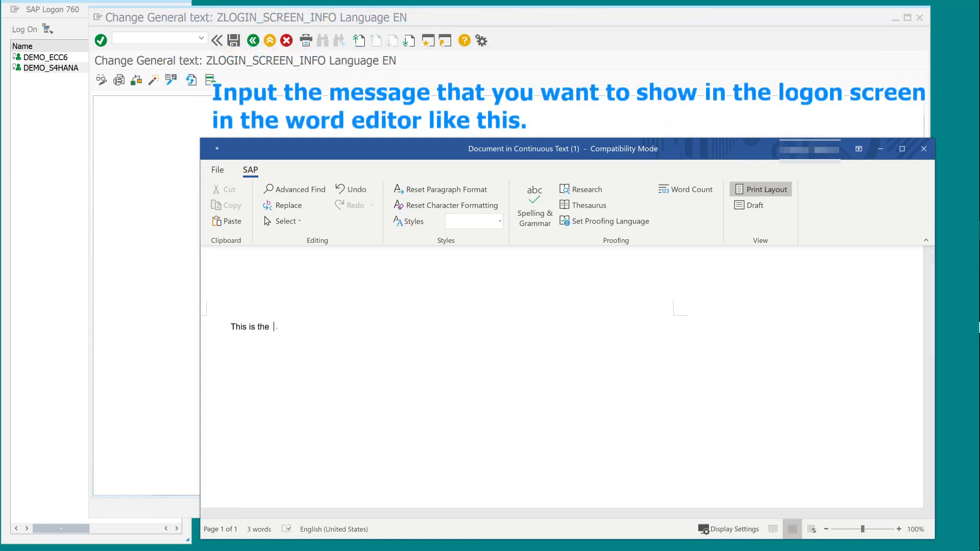
text(text should)
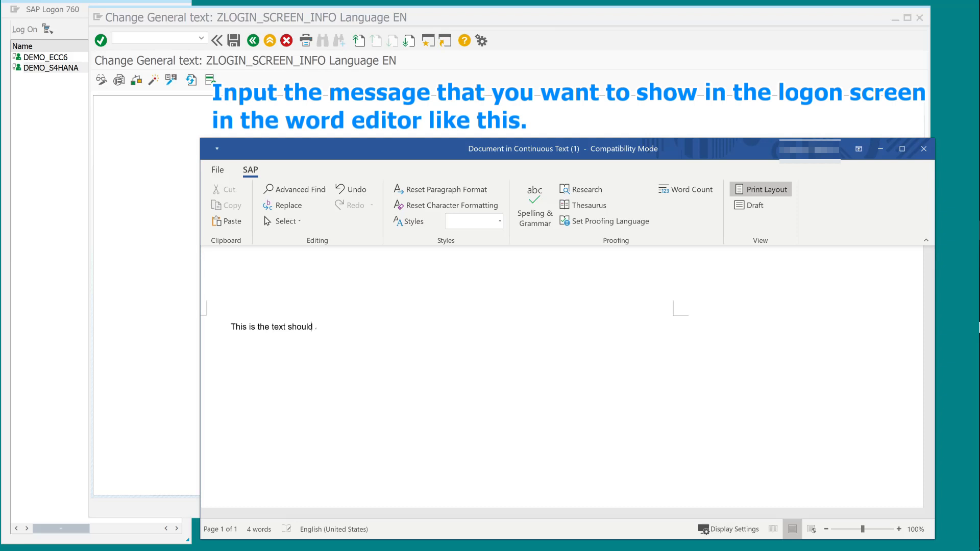
text(be sho)
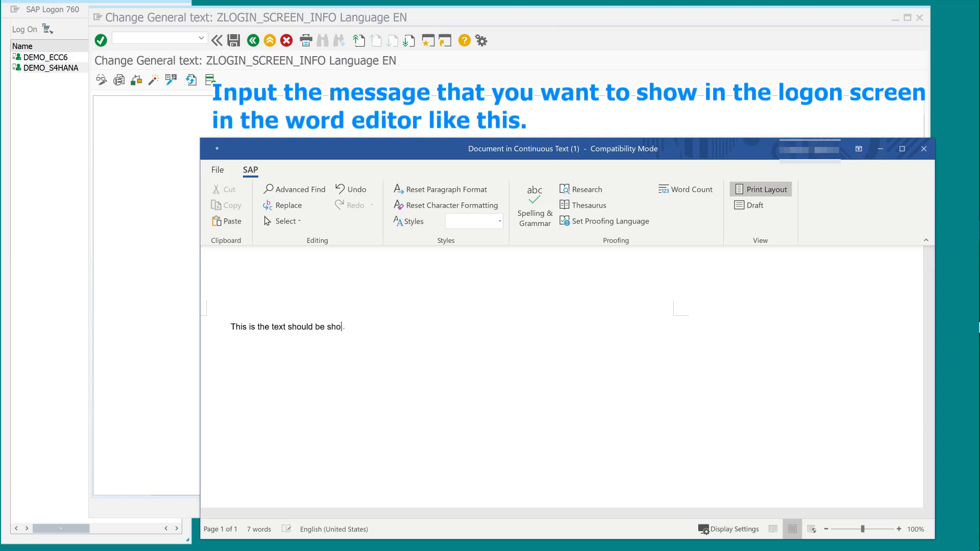
text(wn in the)
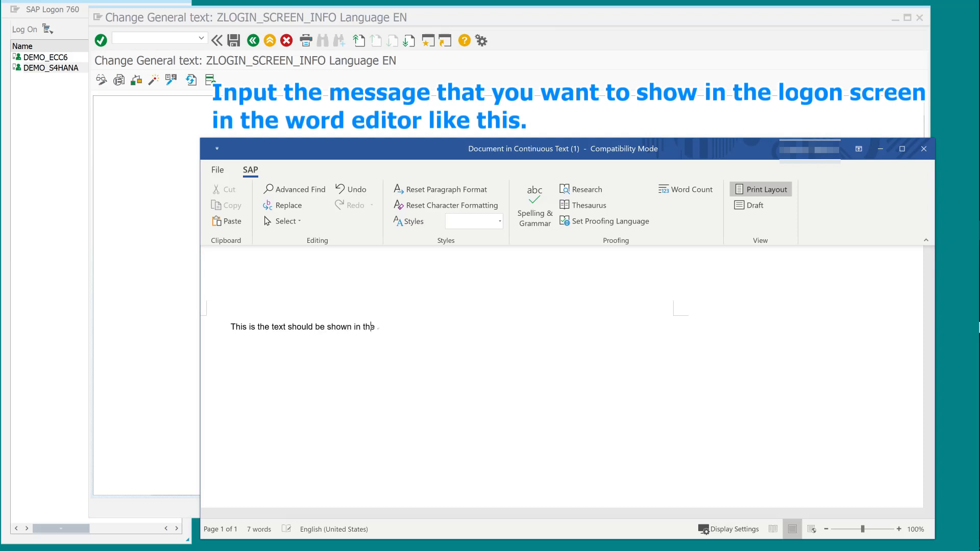
text(logon s)
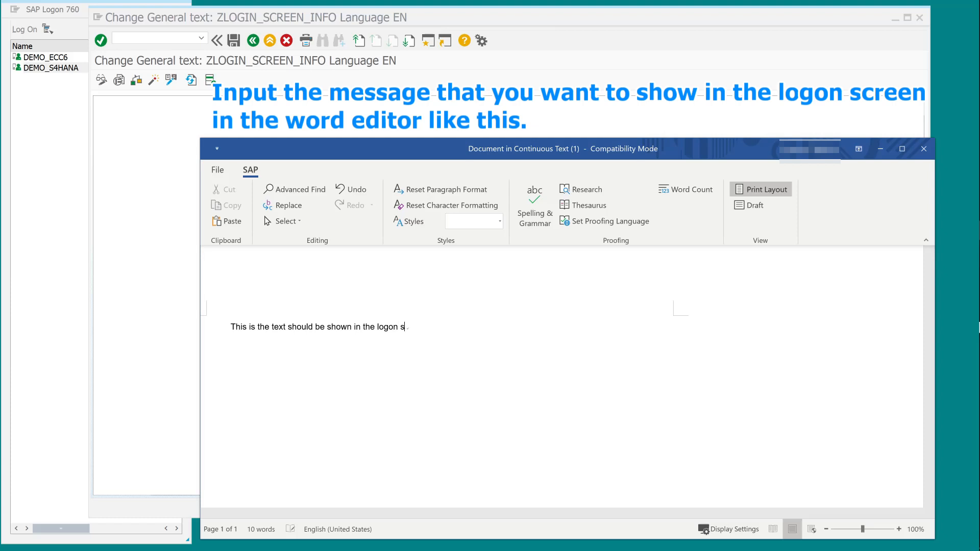
text(creen)
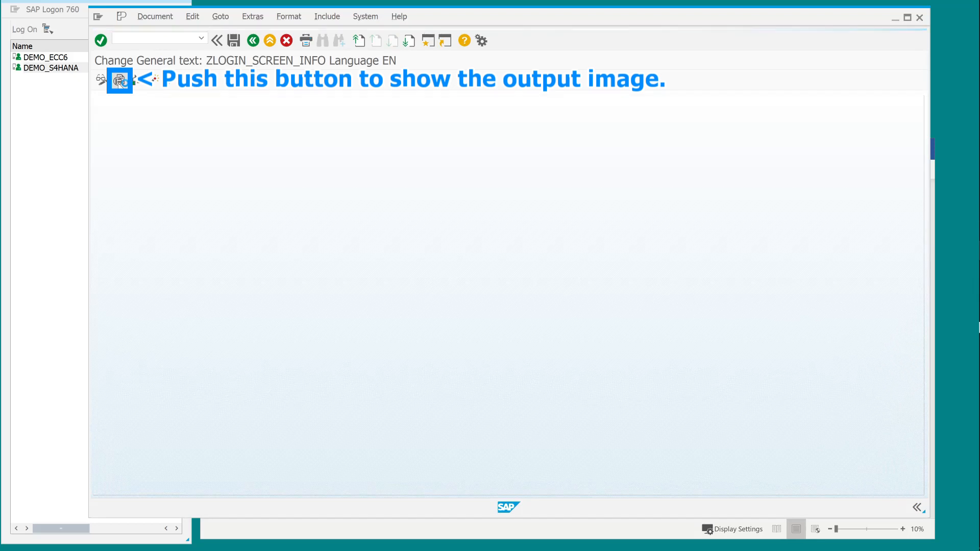
click(118, 80)
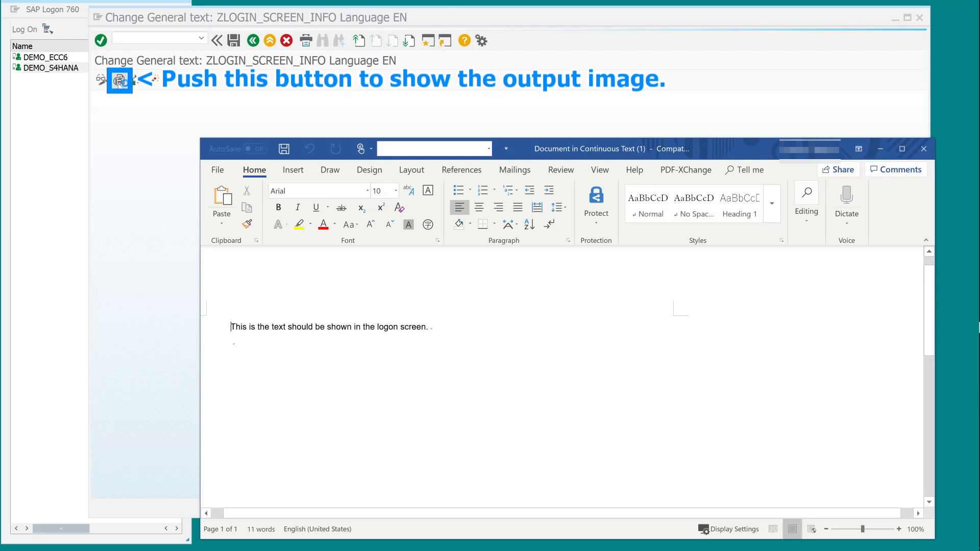
click(118, 79)
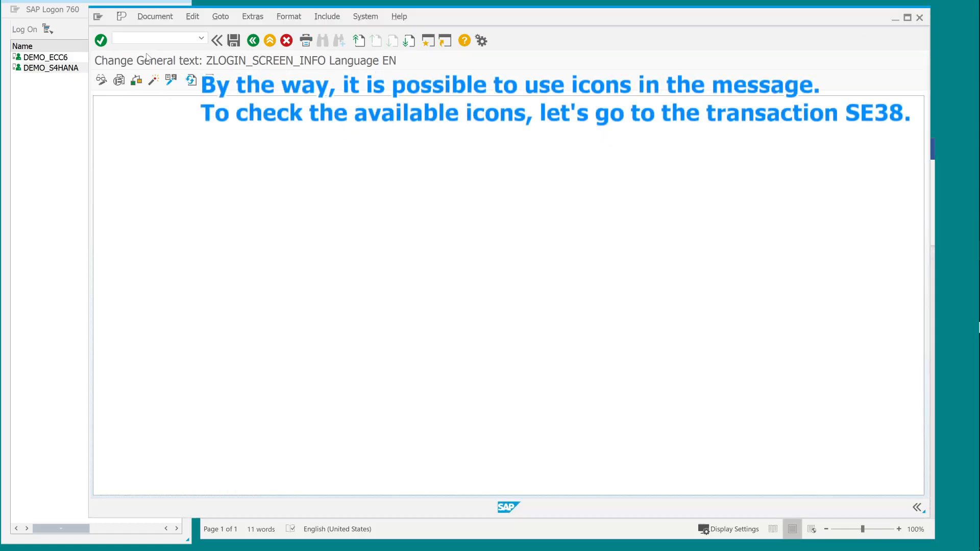
Run report RSTXICON in a new SE38 session to list the SAP icon codes
text(/ose38)
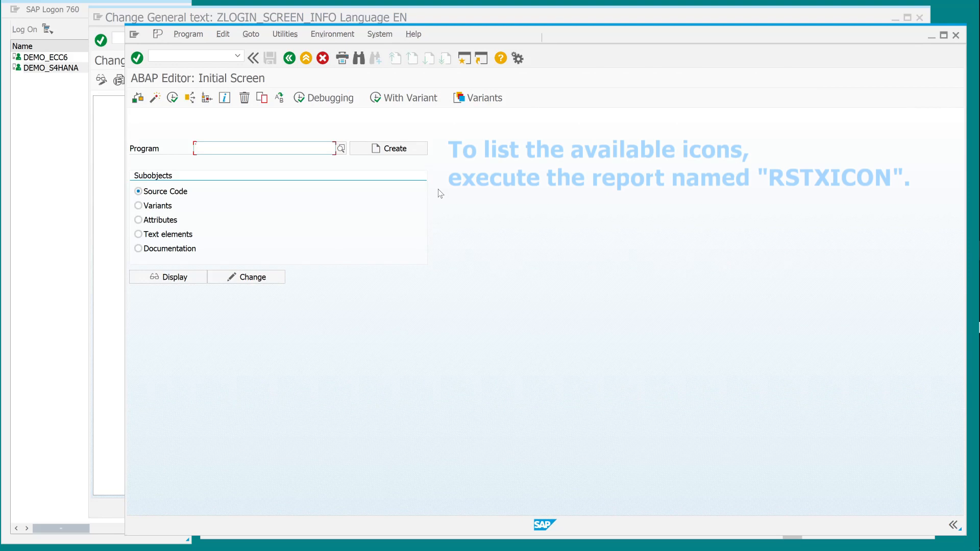
text(r)
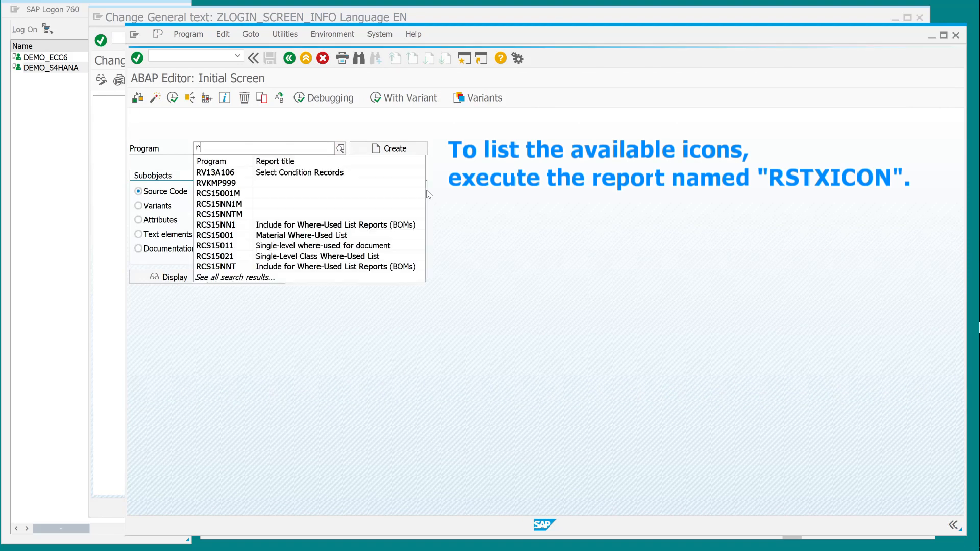
text(RSTXICON)
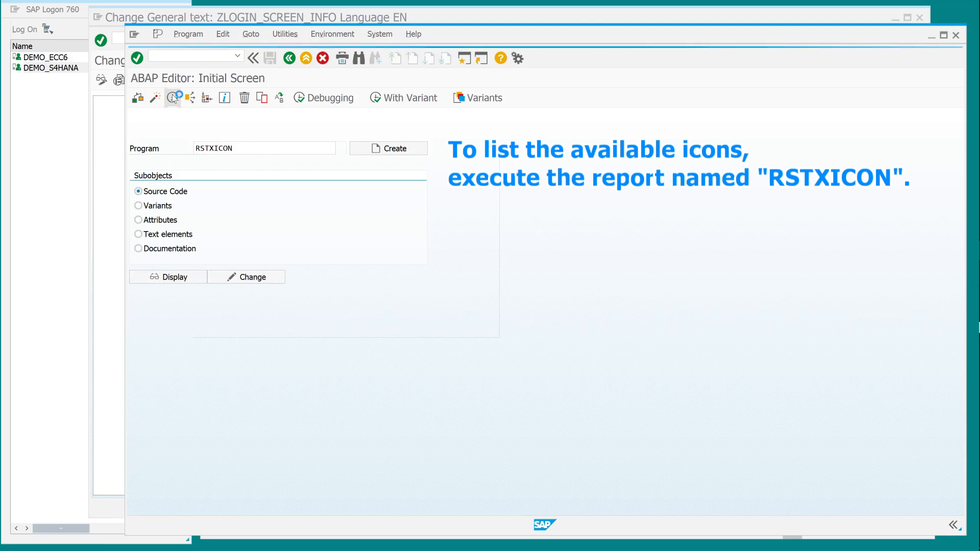
click(173, 98)
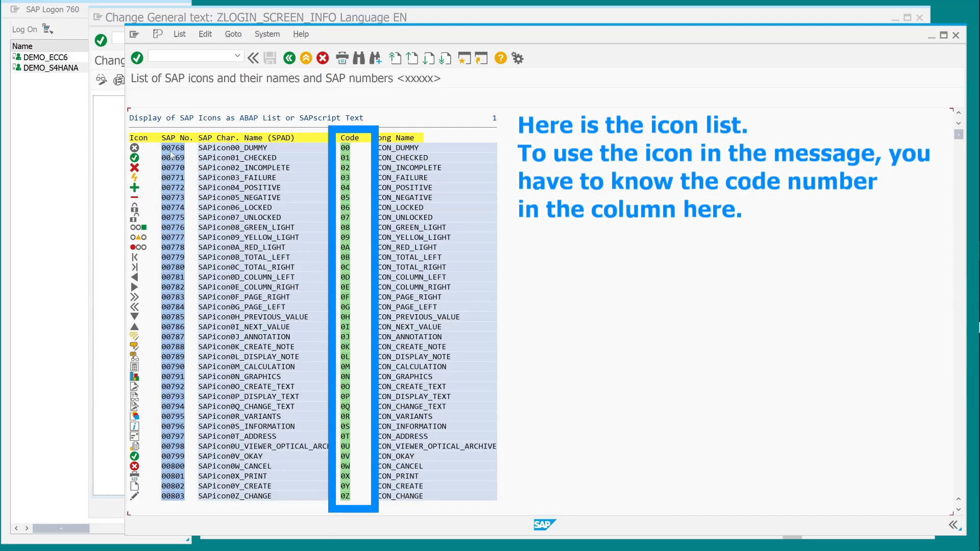
mouse_move(774, 338)
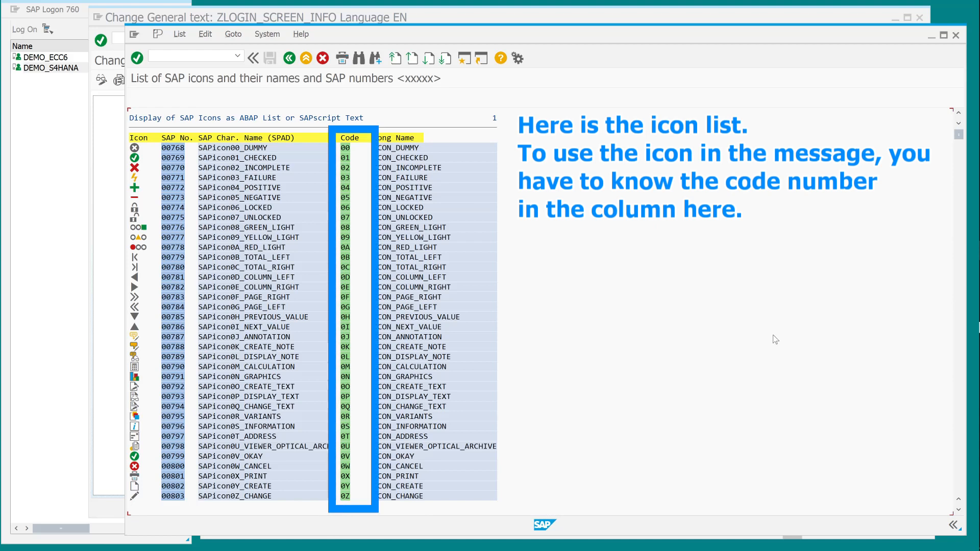
mouse_move(968, 446)
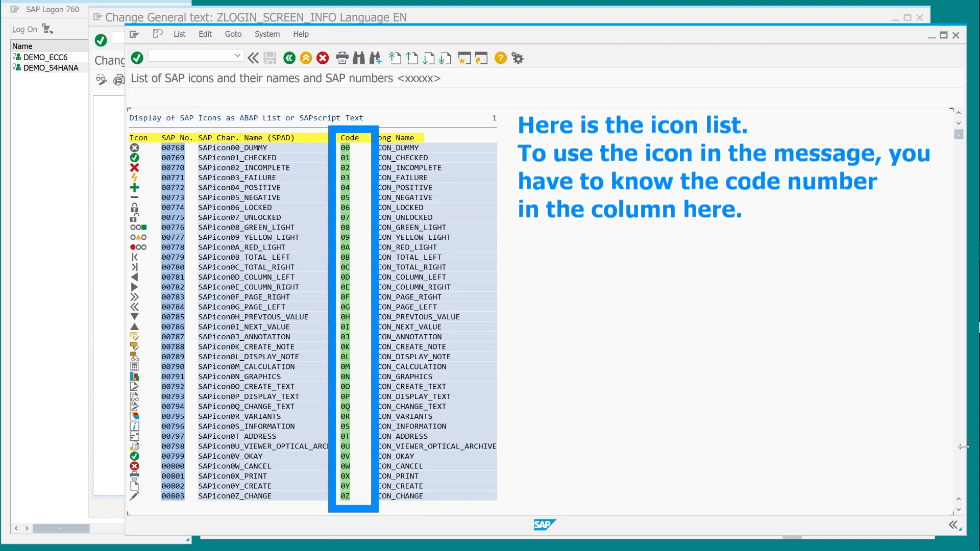
scroll(down, 3)
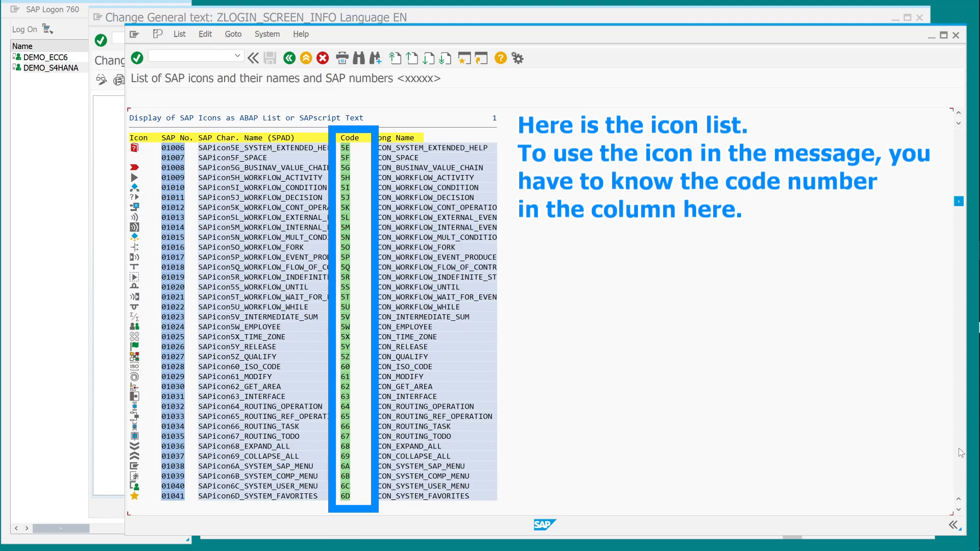
scroll(down, 3)
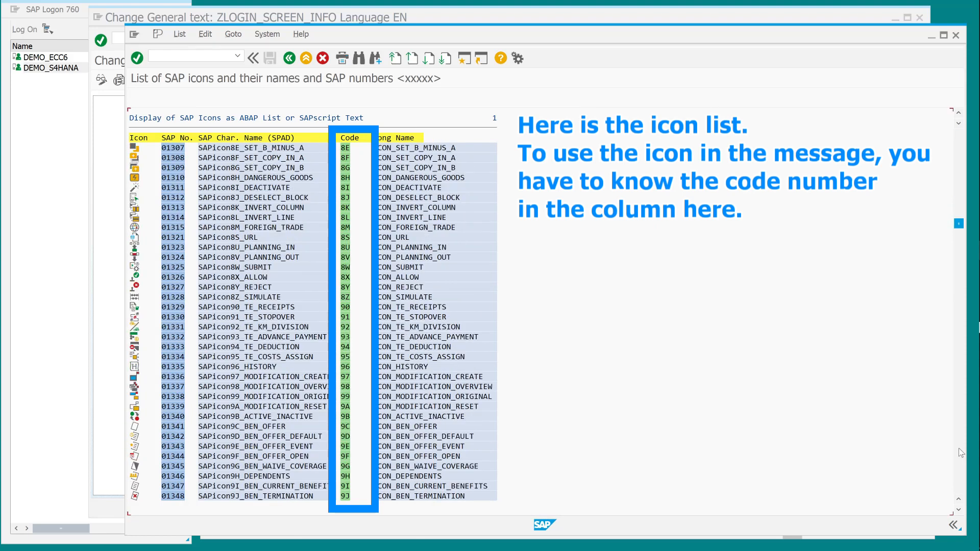
scroll(down, 3)
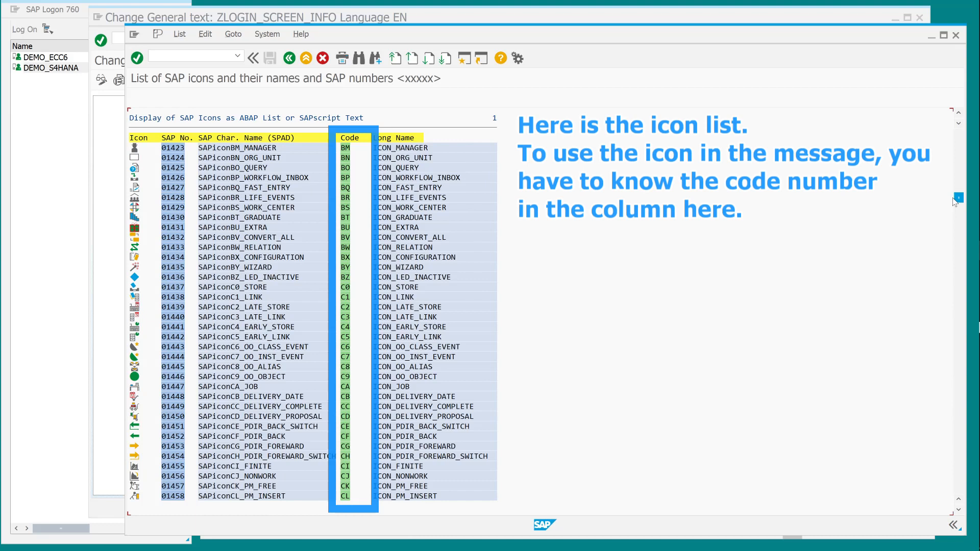
scroll(up, 3)
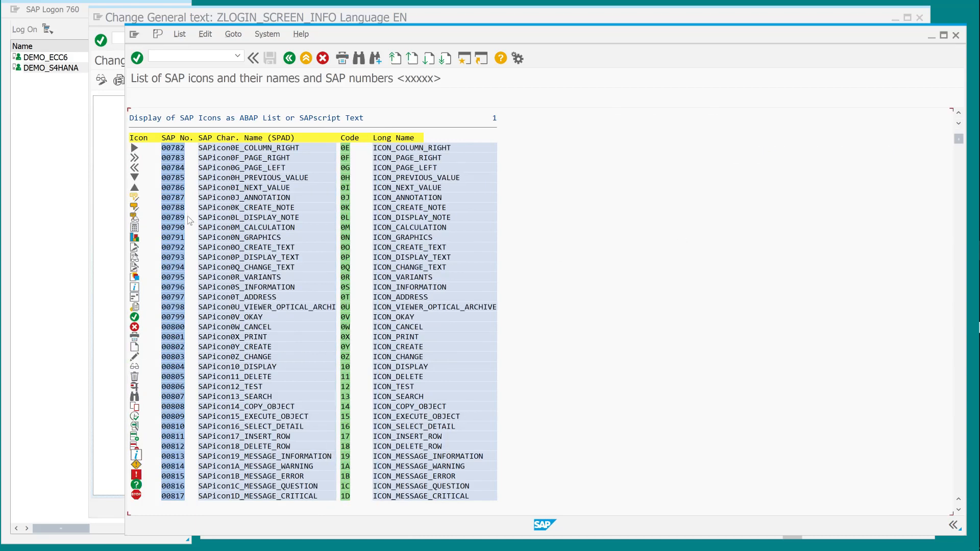
mouse_move(150, 439)
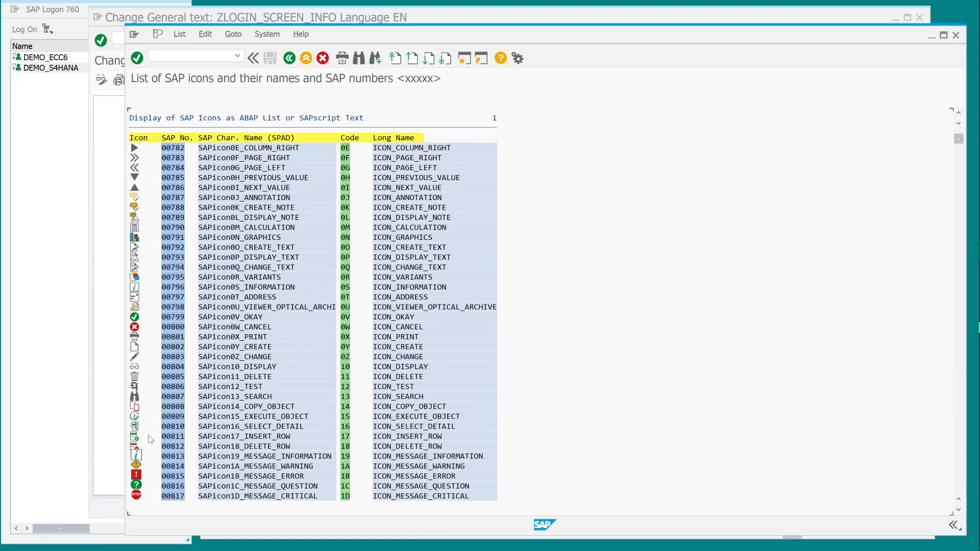
mouse_move(302, 447)
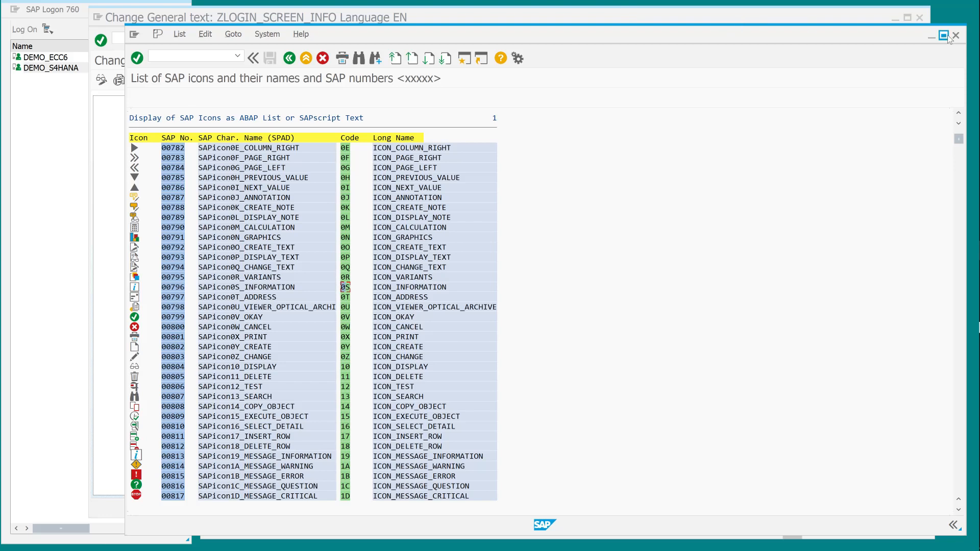
click(955, 35)
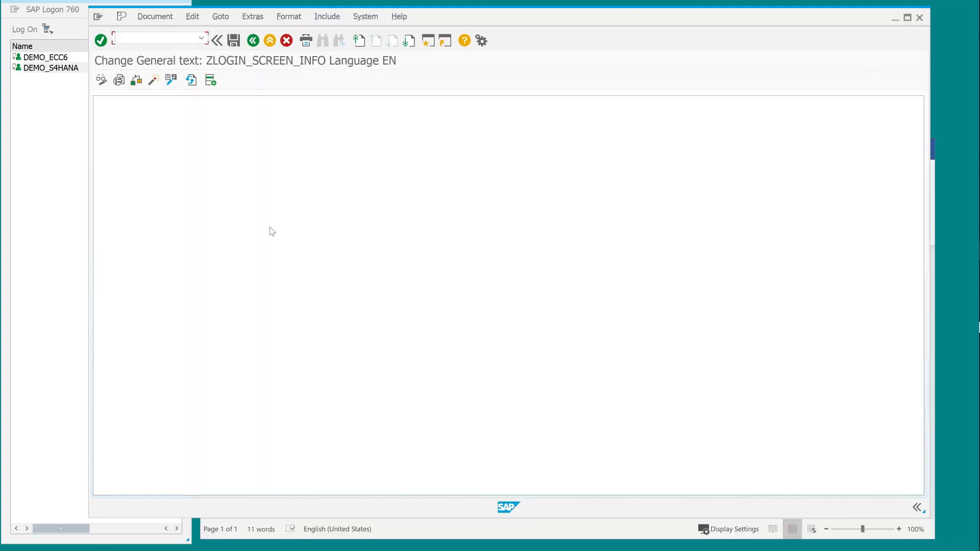
mouse_move(432, 538)
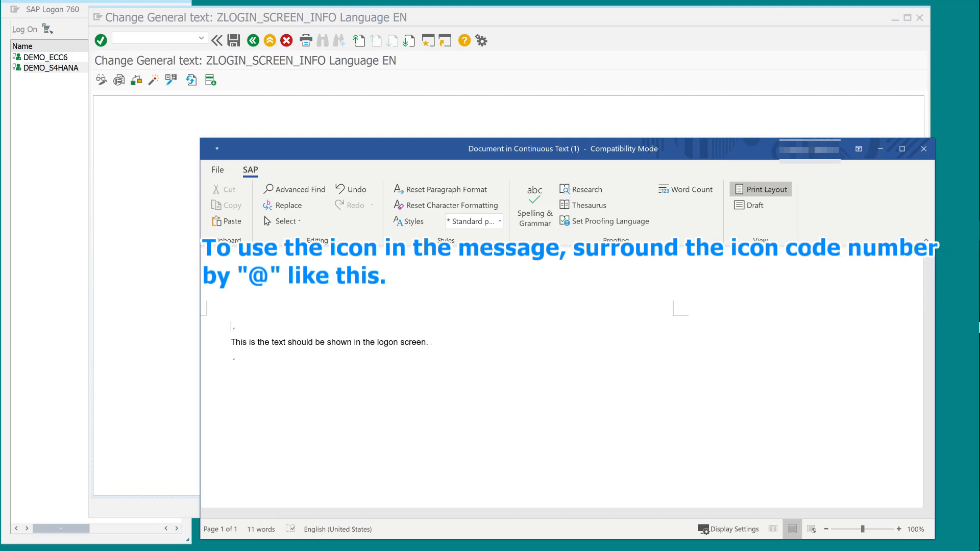
text(@)
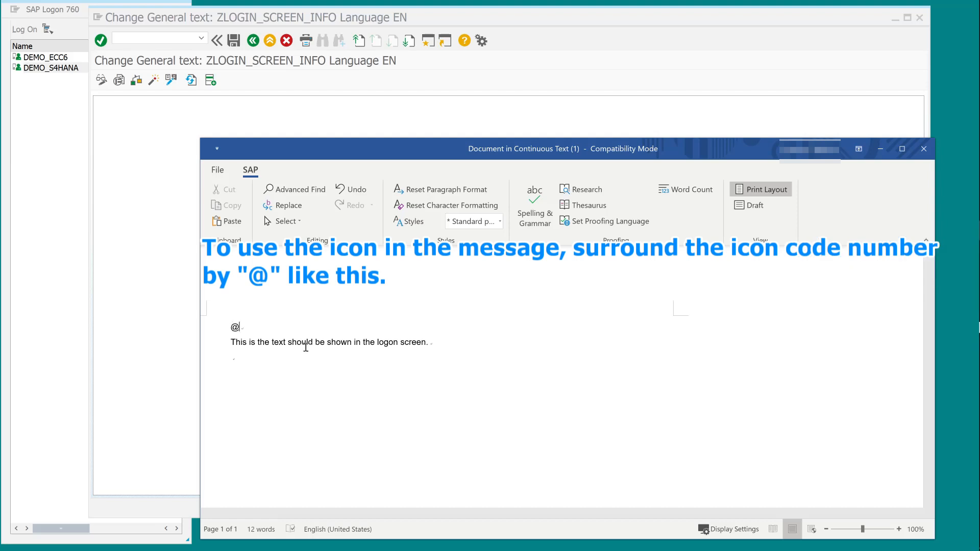
text(0S@)
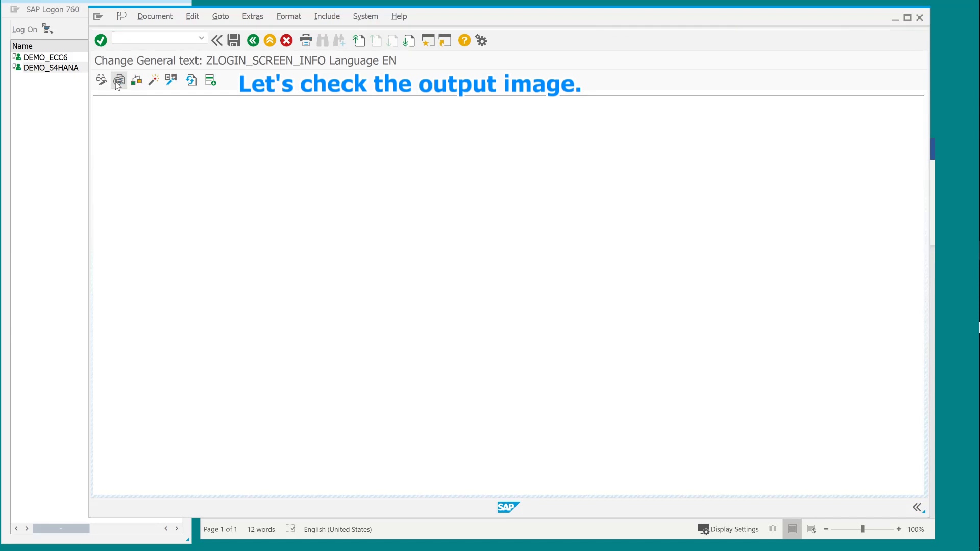
Preview the logon text to confirm the information icon shows above the message
click(827, 530)
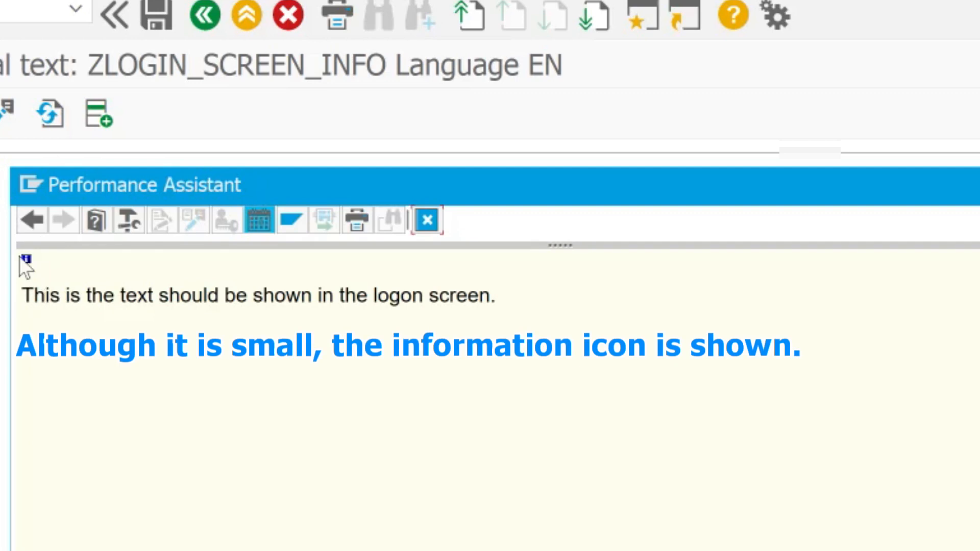
mouse_move(28, 299)
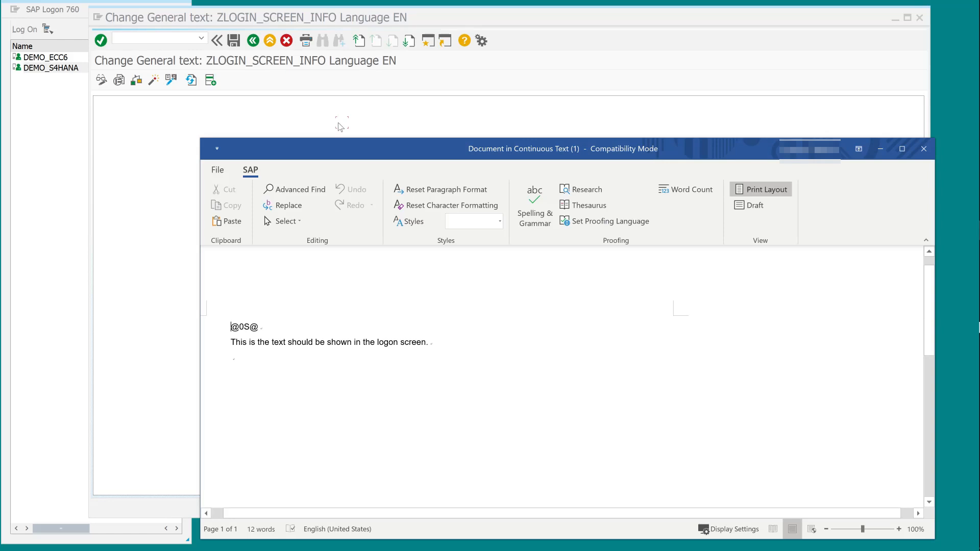
Add the line "This is the header line." and style it as K1 Heading 2-column table
click(429, 342)
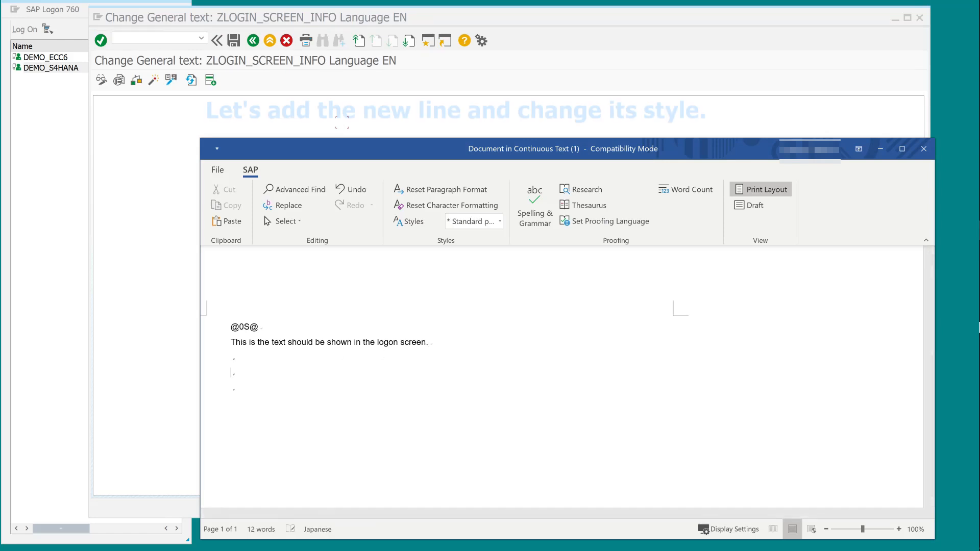
text(This is)
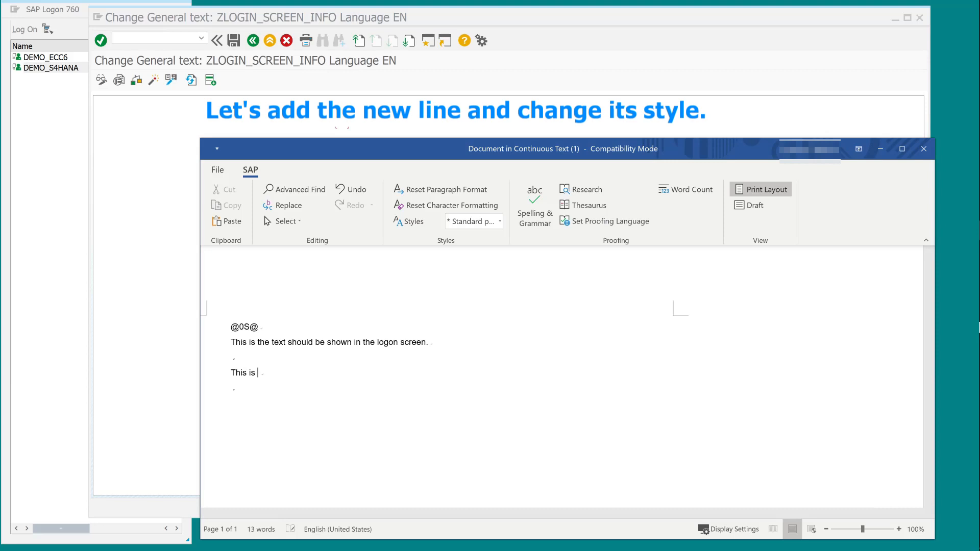
text(the head)
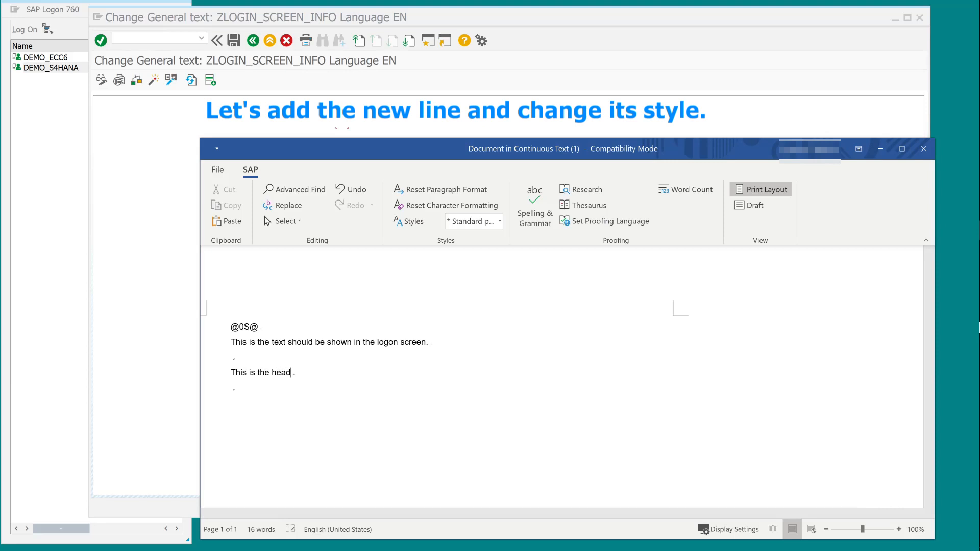
text(er lin)
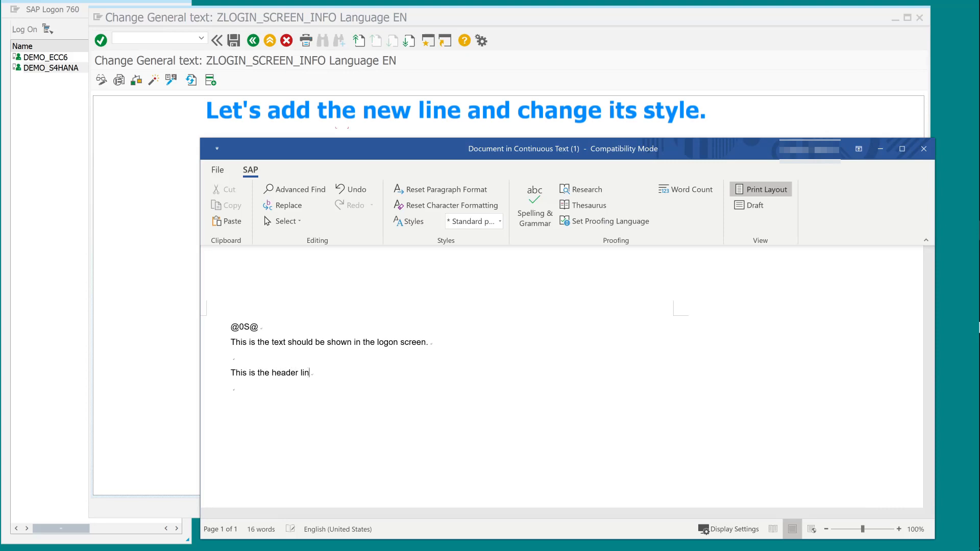
text(e.)
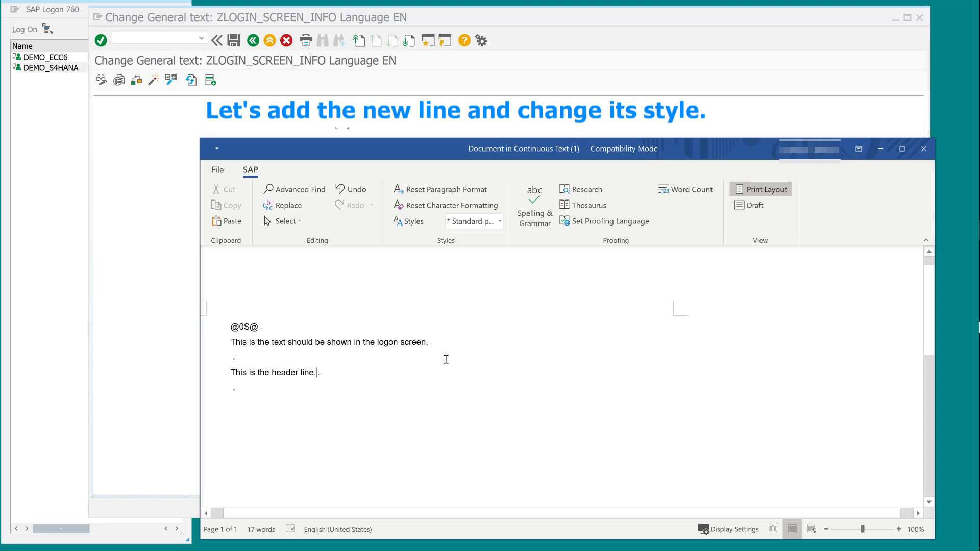
click(499, 220)
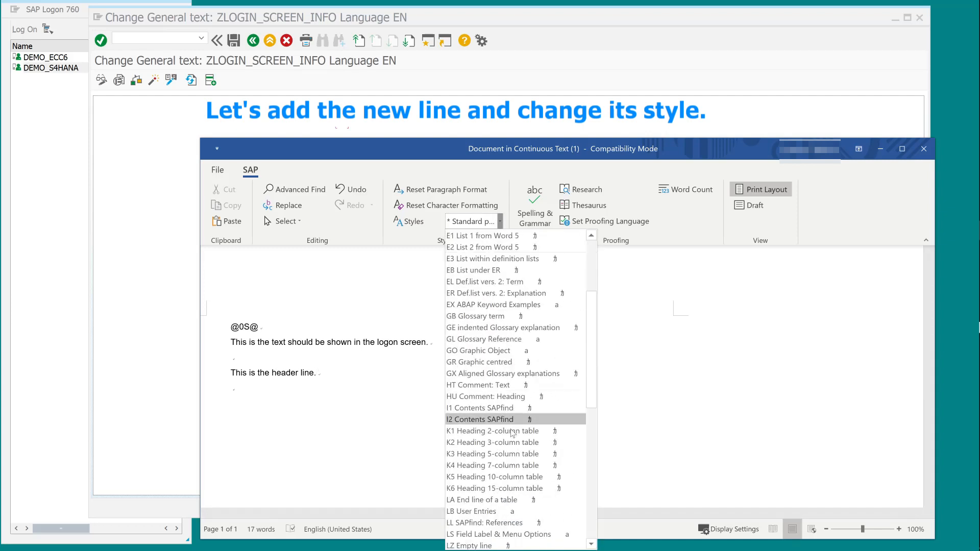
click(497, 430)
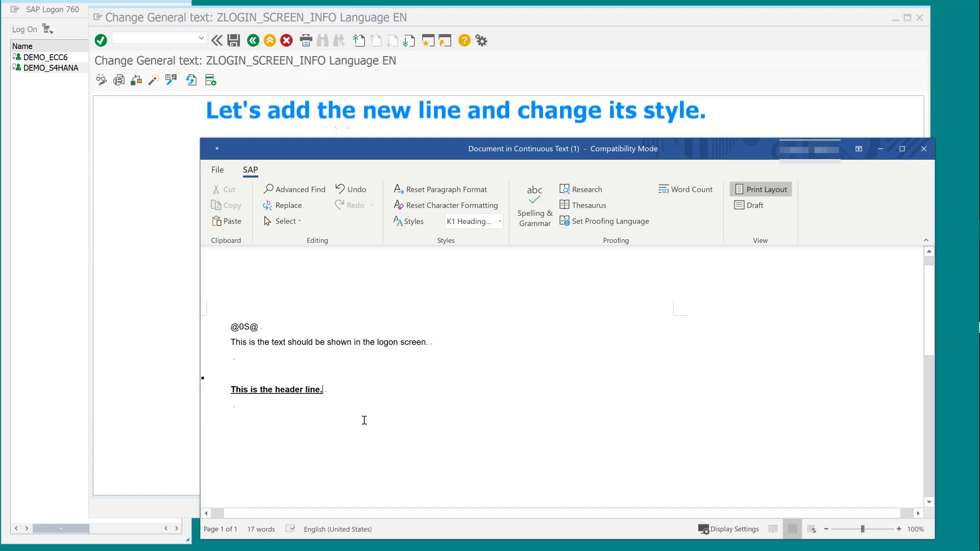
mouse_move(163, 210)
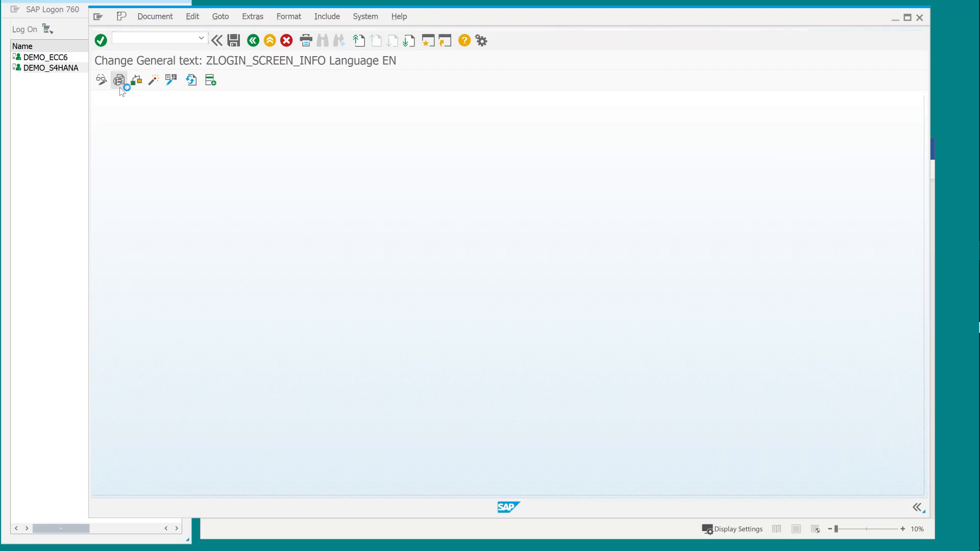
click(119, 79)
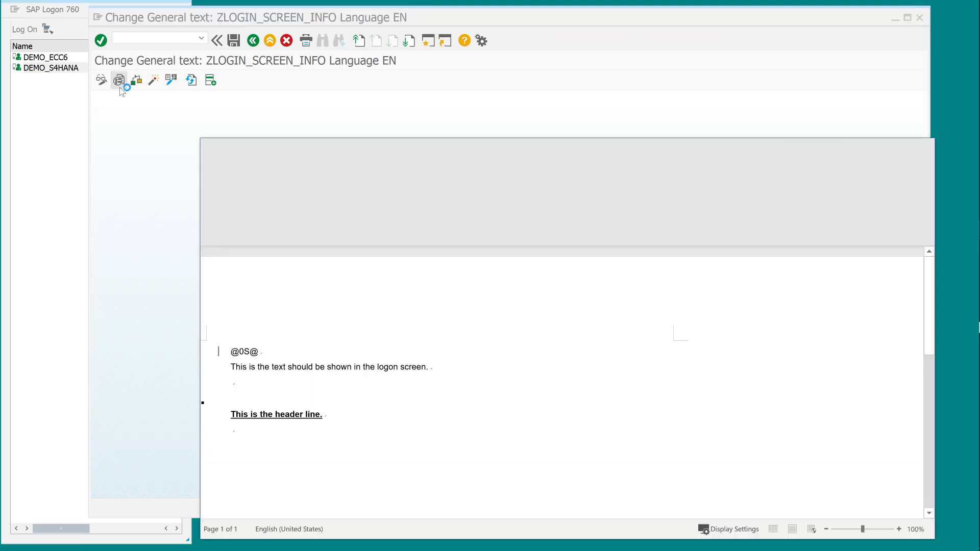
click(118, 80)
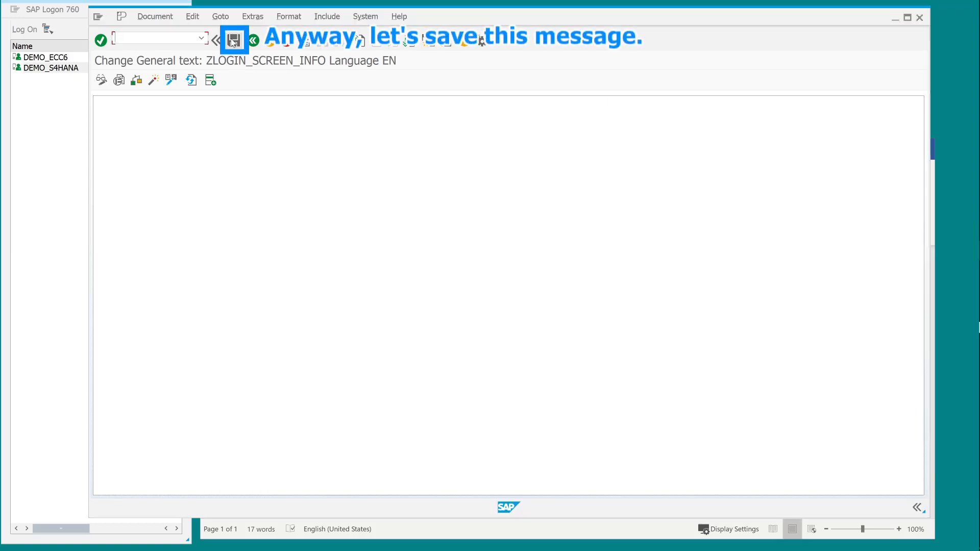
Save ZLOGIN_SCREEN_INFO as a local object and activate the logon screen message
click(234, 40)
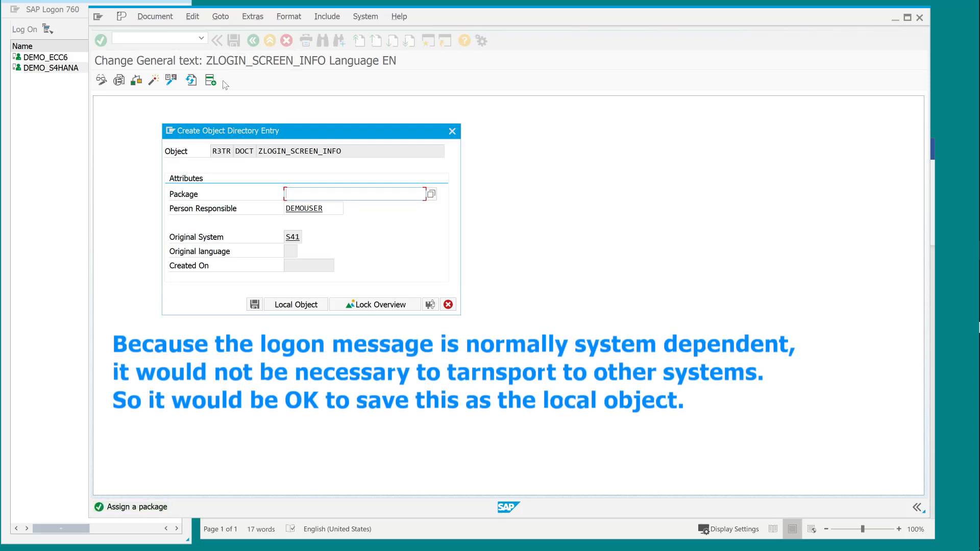
mouse_move(376, 144)
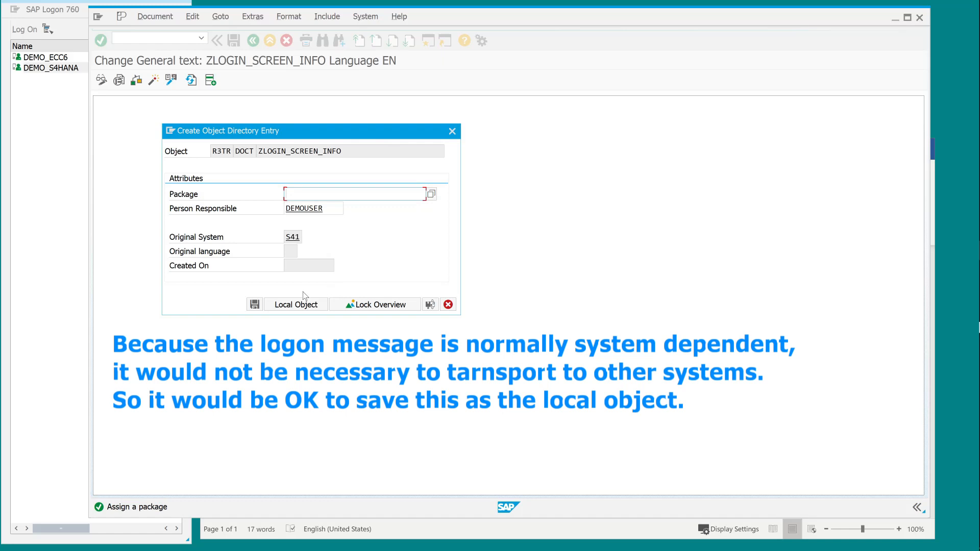
mouse_move(296, 304)
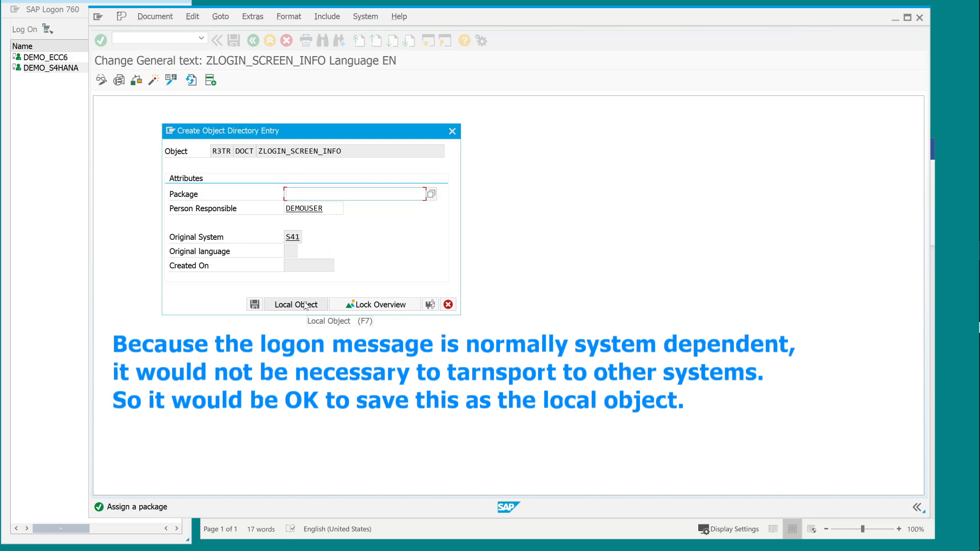
click(296, 304)
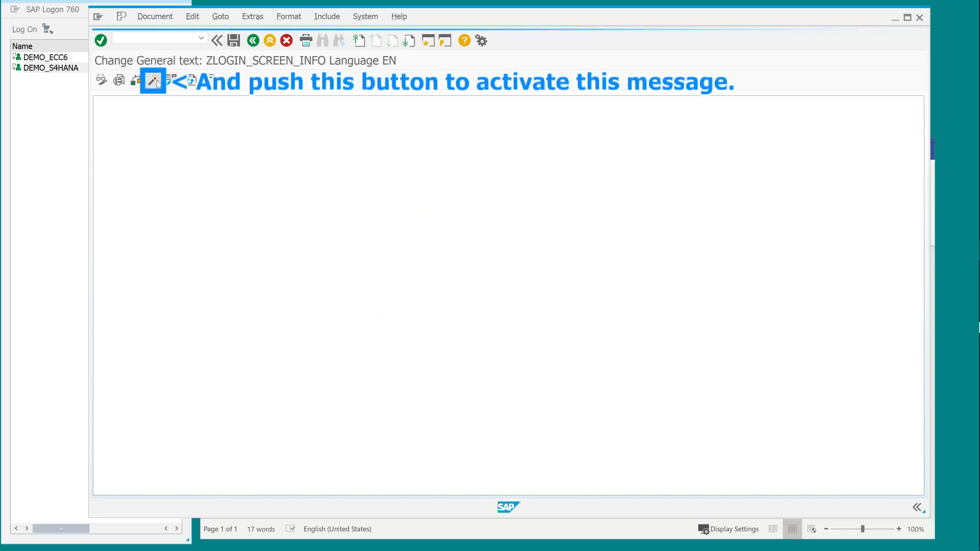
click(152, 81)
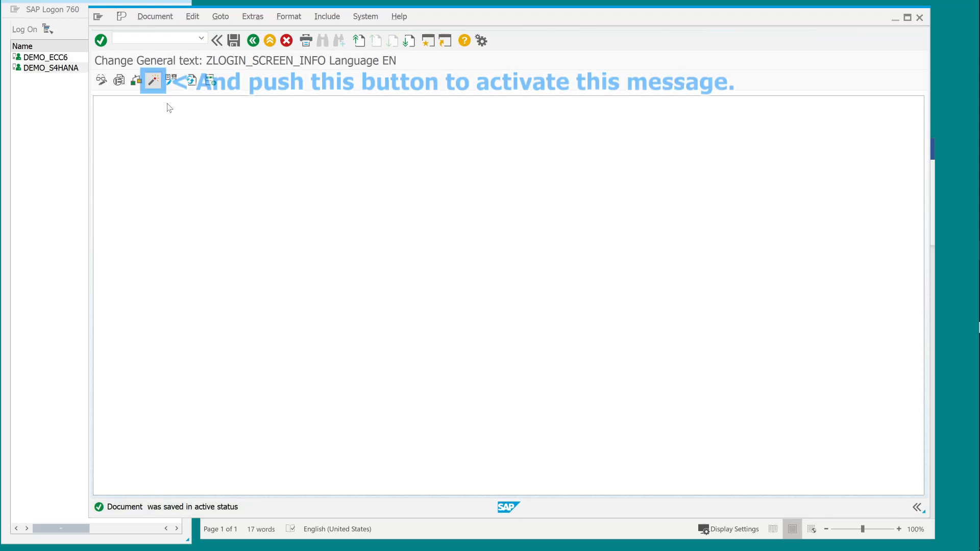
click(153, 80)
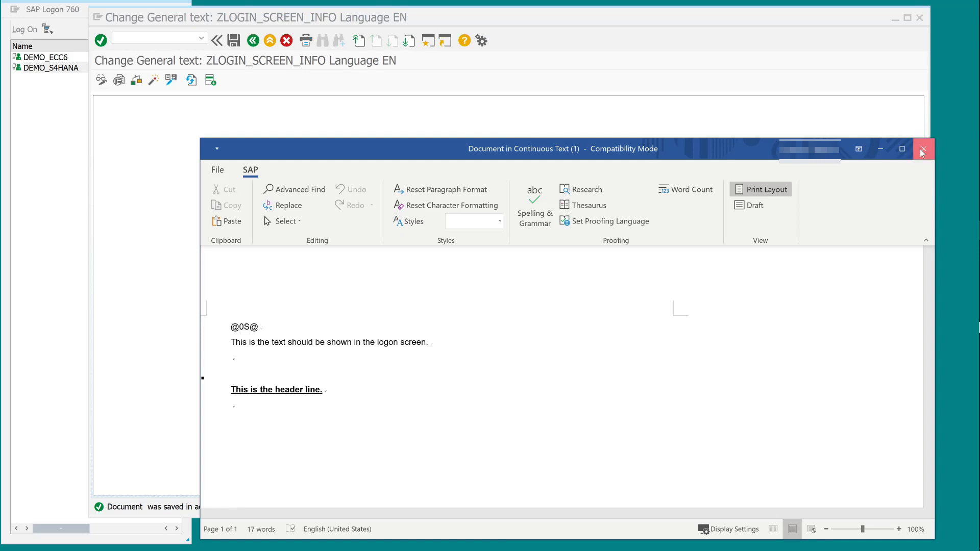
Close the Word and line editors and exit the session with /ne
click(920, 149)
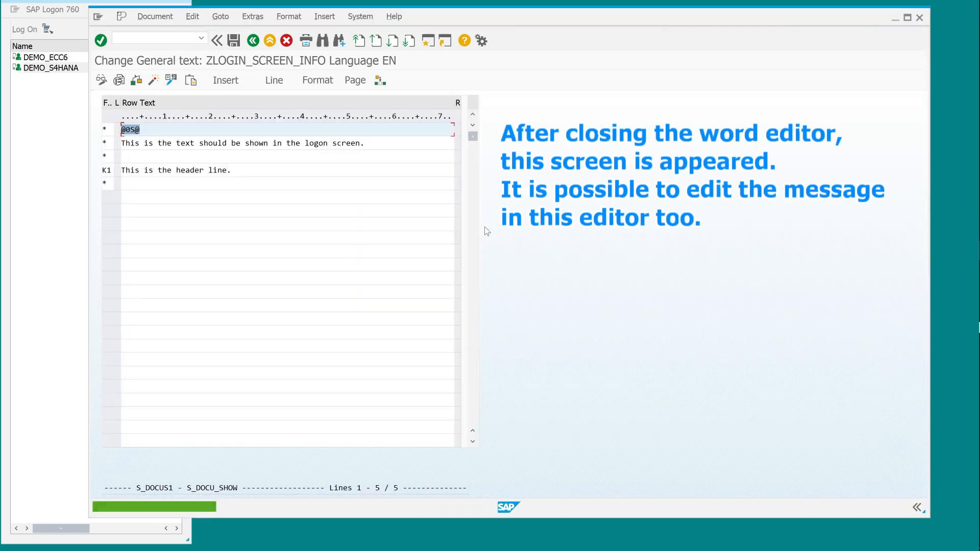
click(274, 80)
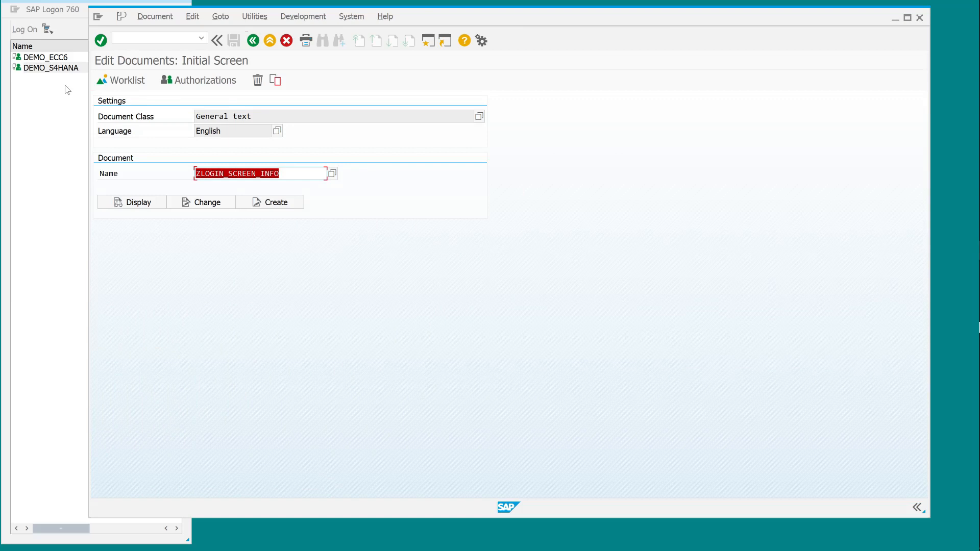
mouse_move(270, 41)
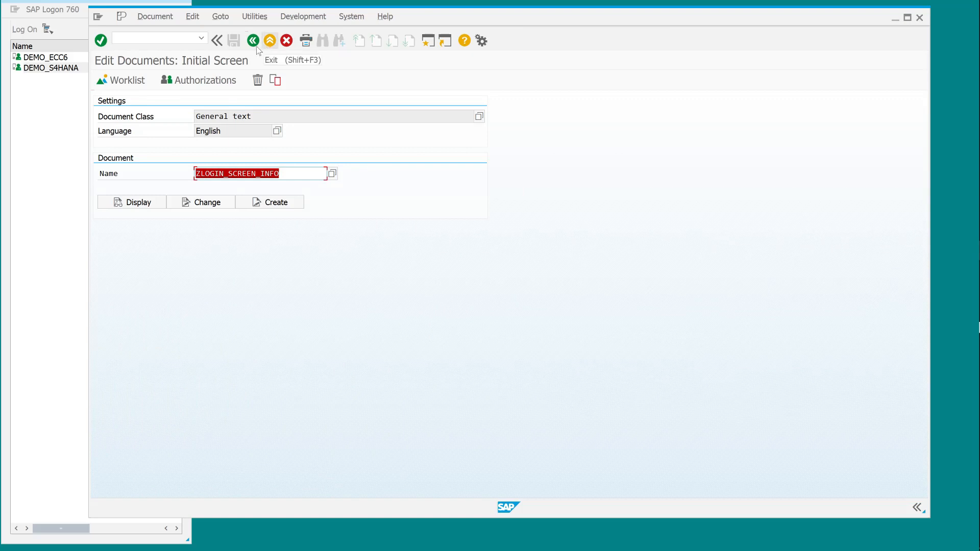
text(/ne)
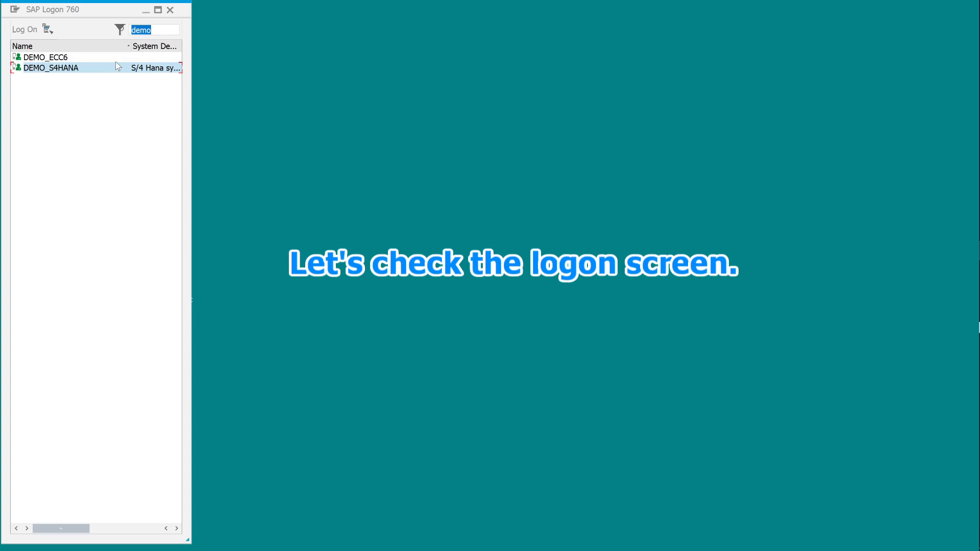
Open the DEMO_S4HANA logon screen showing the new information text and enter user demouser
double_click(50, 67)
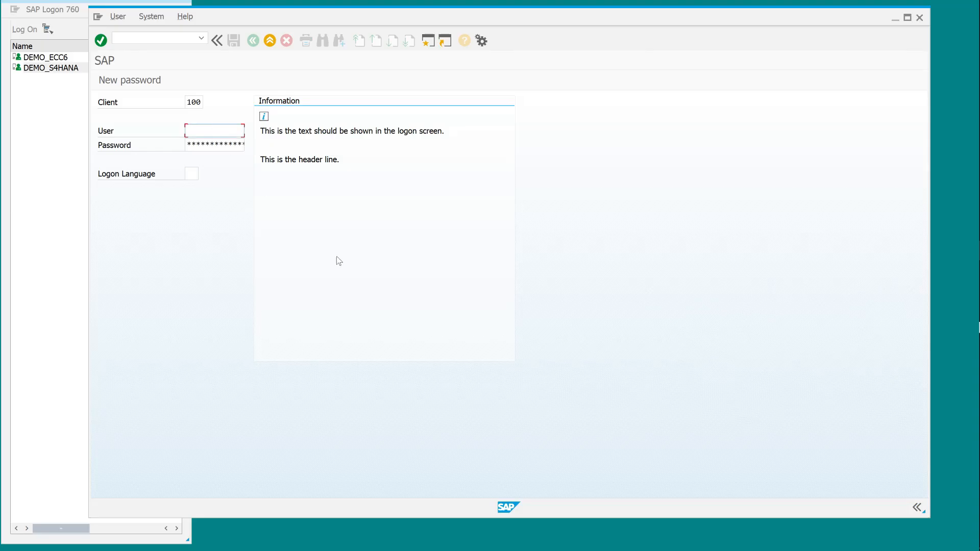
text(demouser)
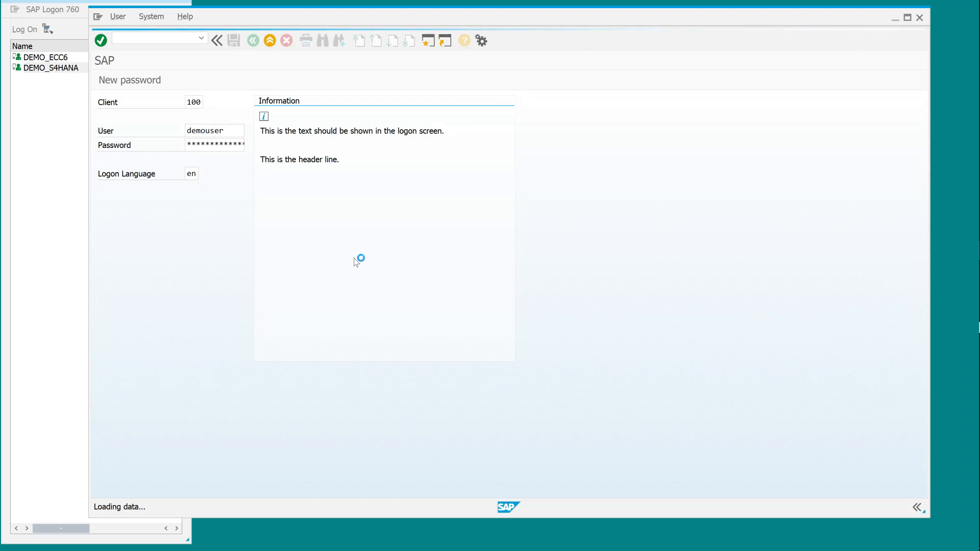
mouse_move(365, 270)
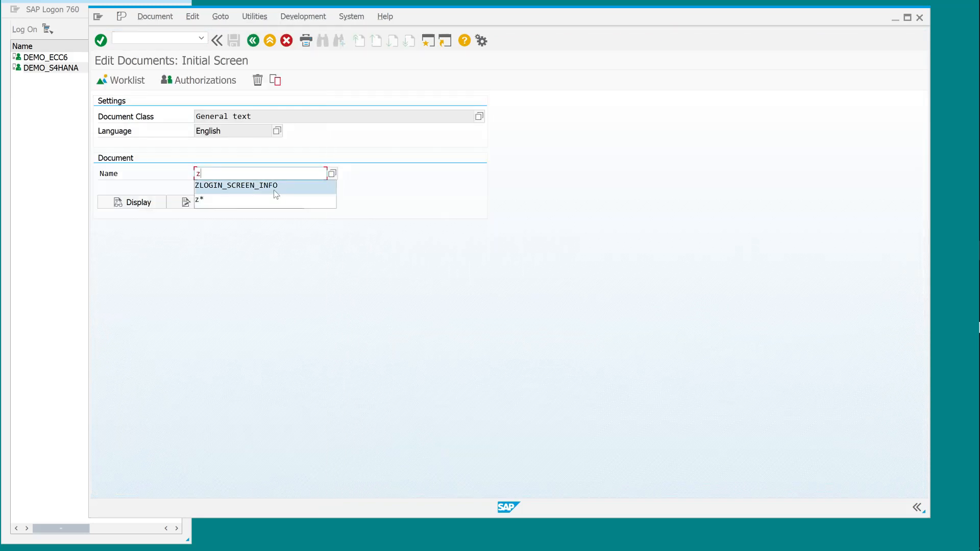
Reopen ZLOGIN_SCREEN_INFO for changing and add a standard-style line below the header via the Styles list
click(236, 185)
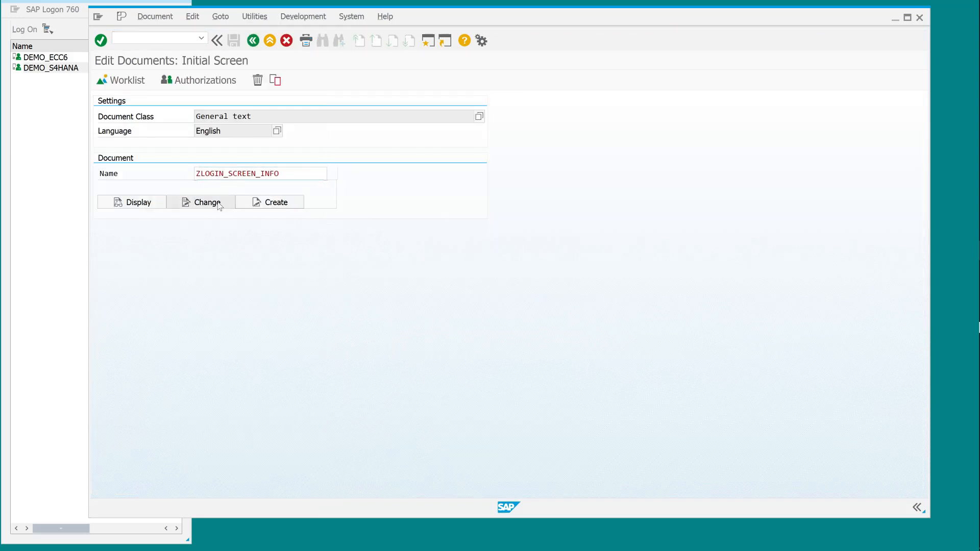
click(207, 202)
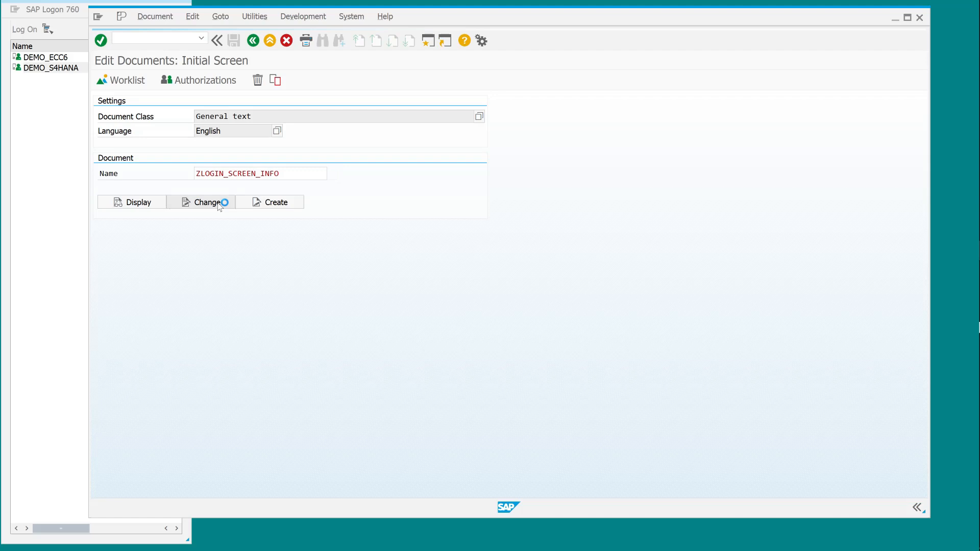
click(206, 202)
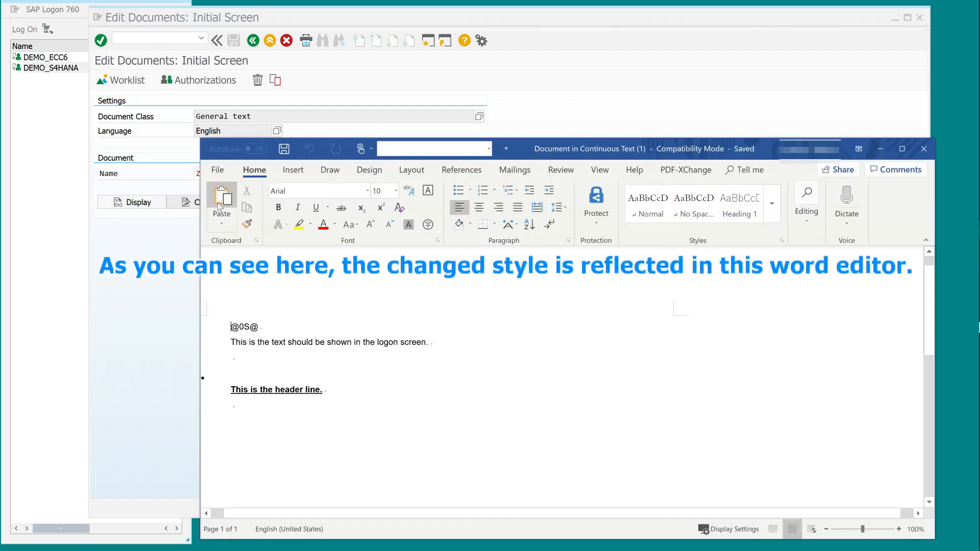
click(250, 170)
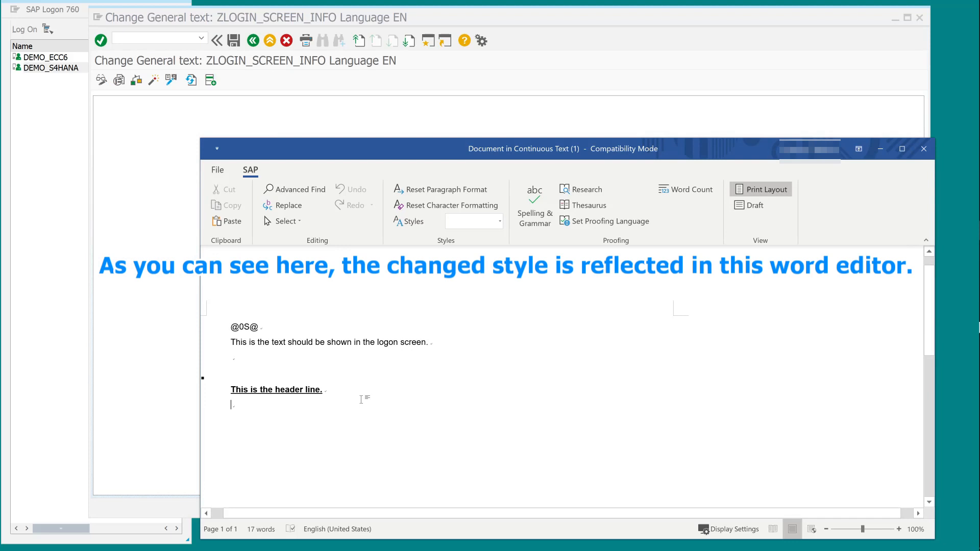
mouse_move(294, 373)
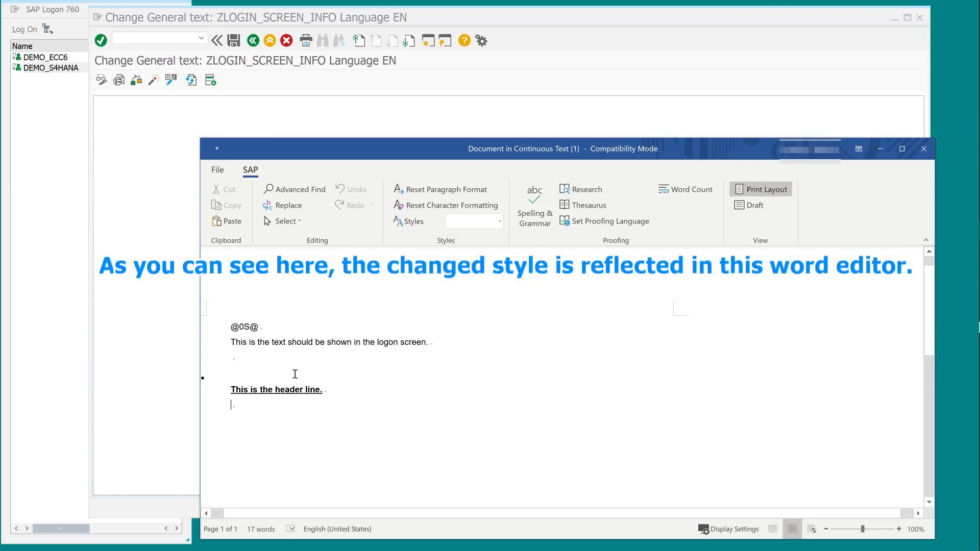
mouse_move(459, 338)
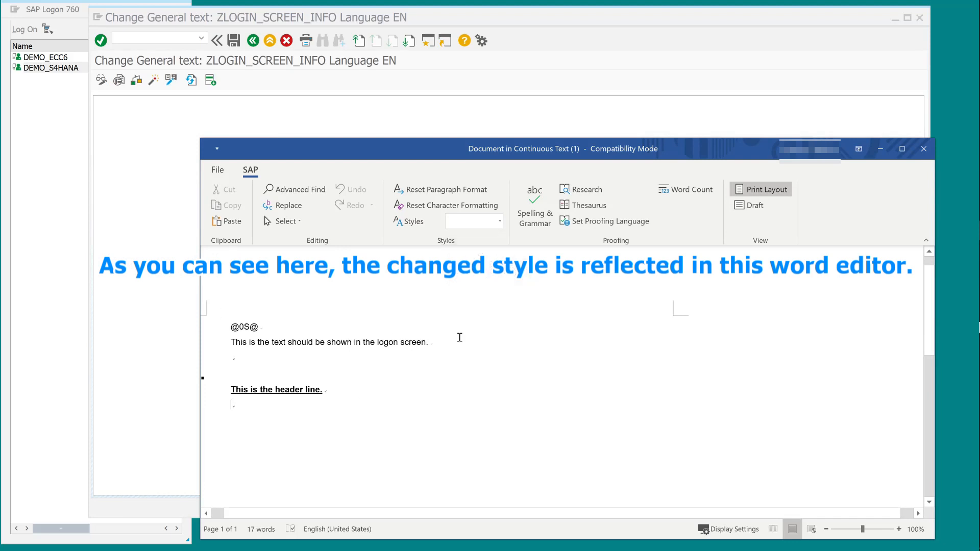
mouse_move(404, 391)
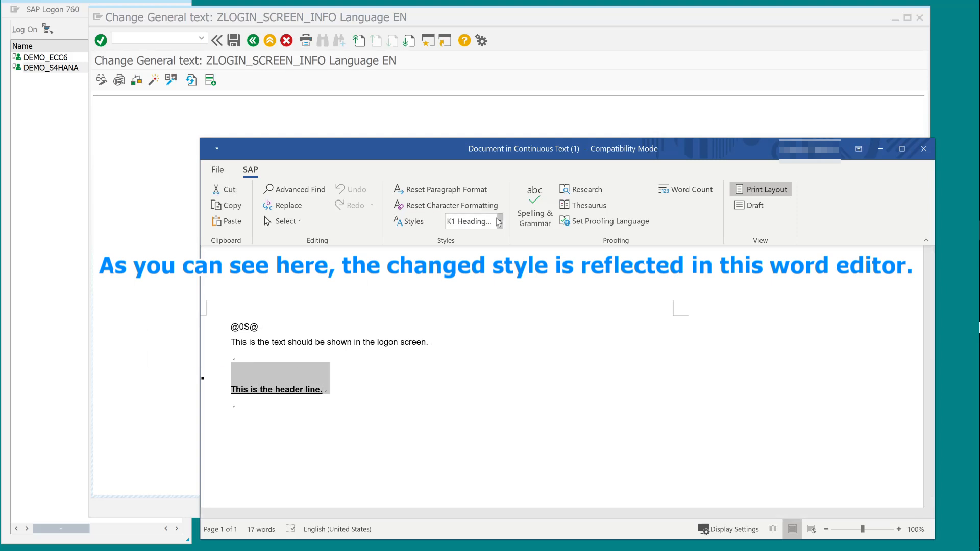
click(498, 221)
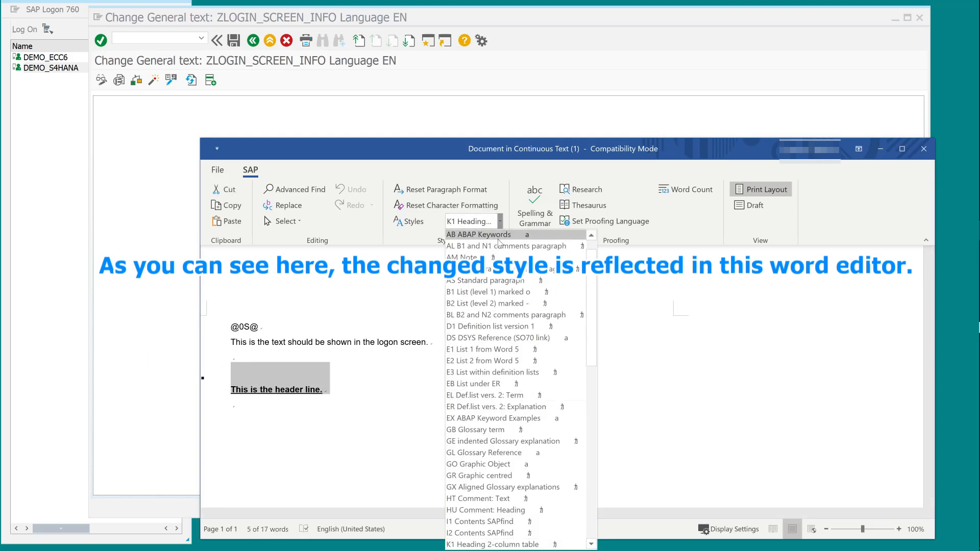
click(490, 280)
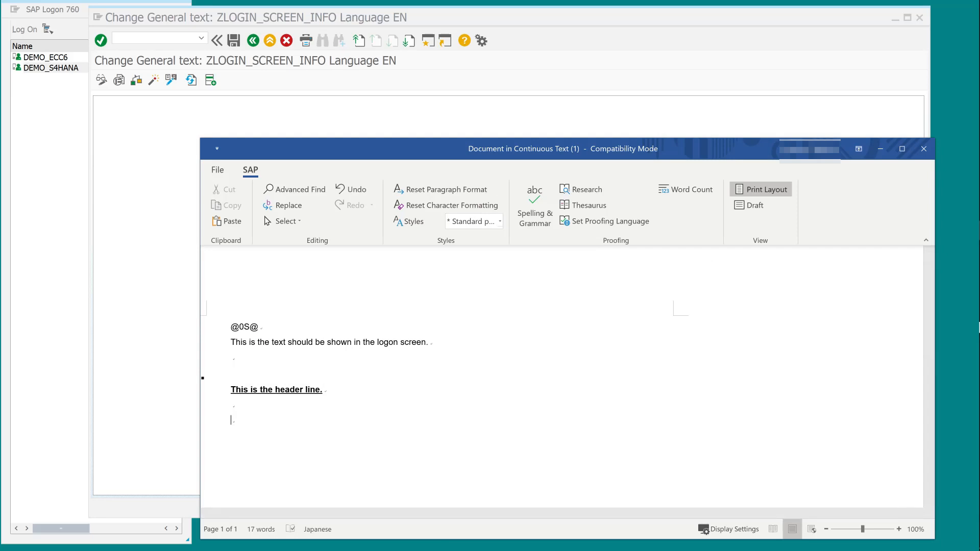
Write "This is newly added line." below the header and look for the U2 Heading level 2 style for it
text(This is)
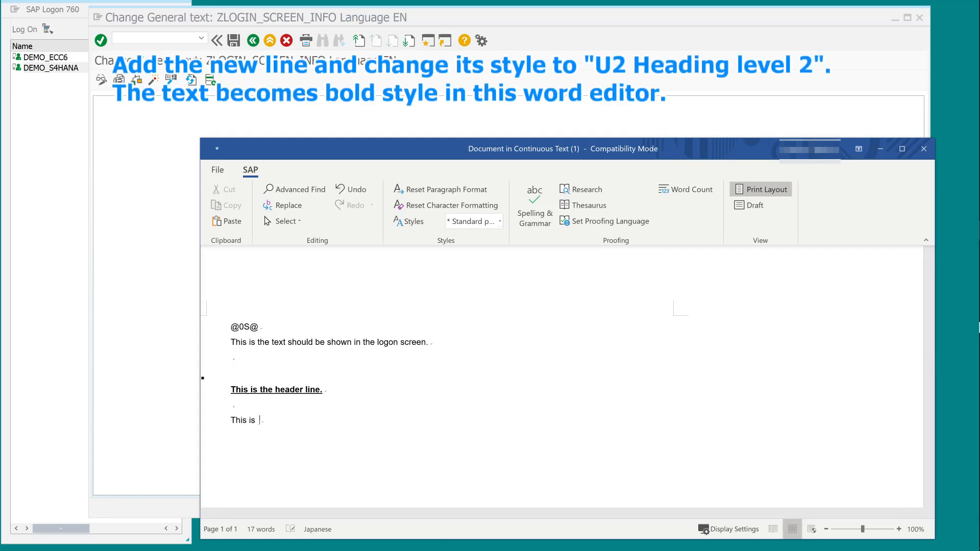
text(newly add)
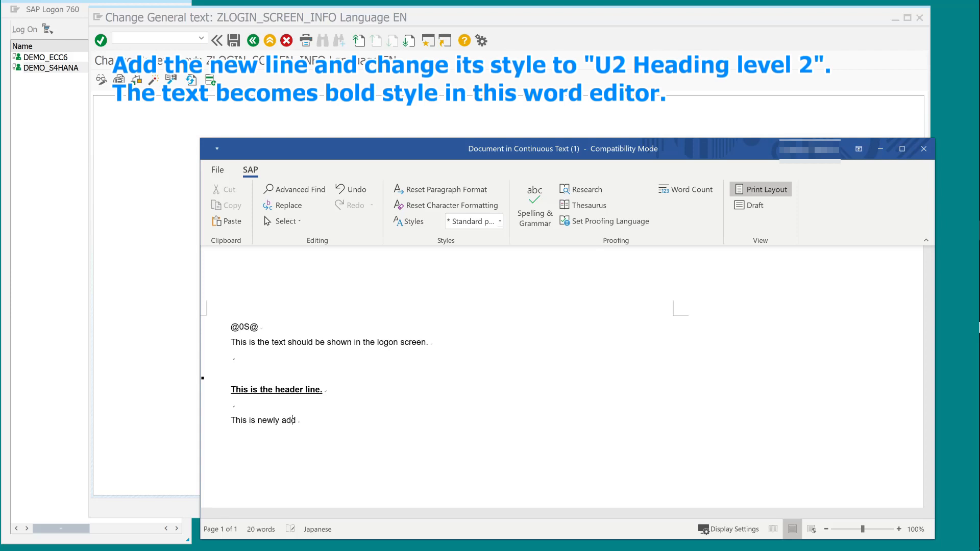
text(ed)
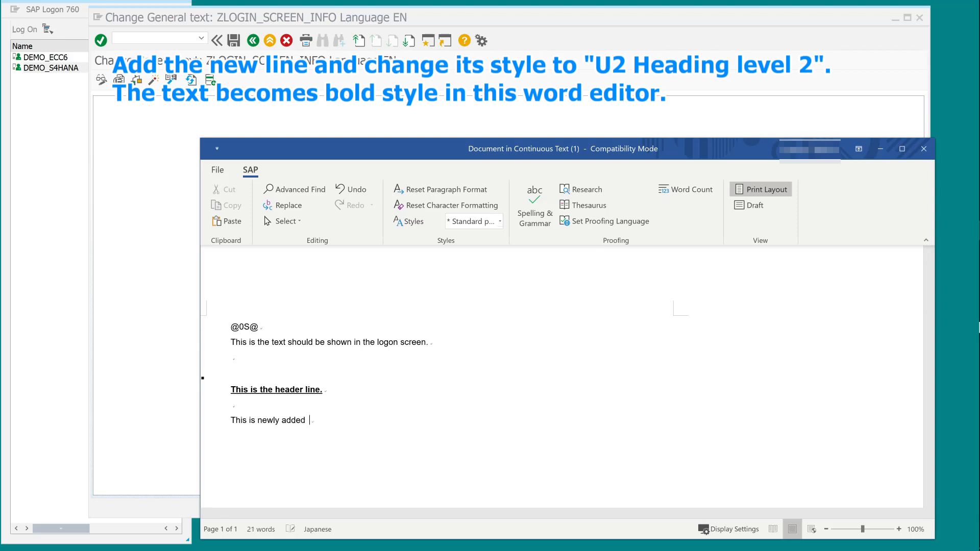
text(line.)
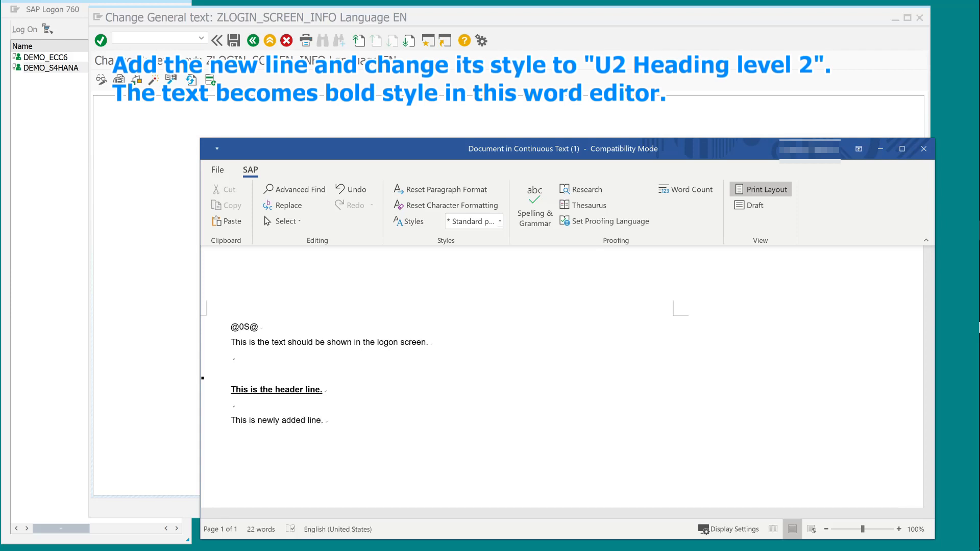
click(278, 435)
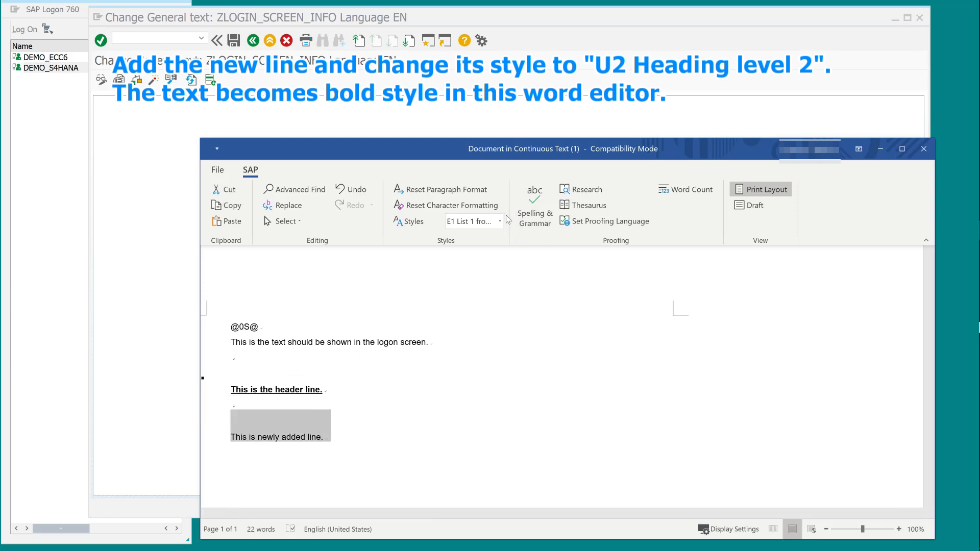
click(498, 221)
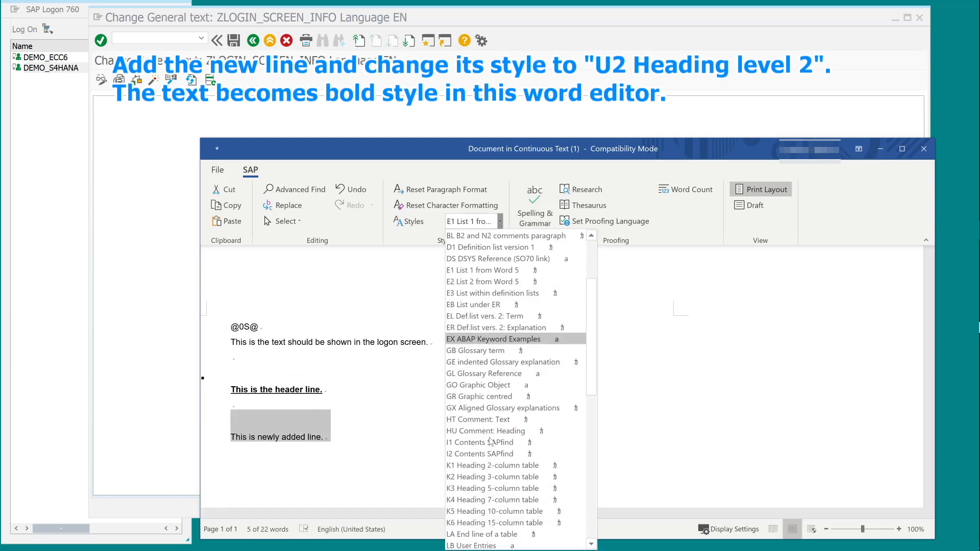
scroll(down, 3)
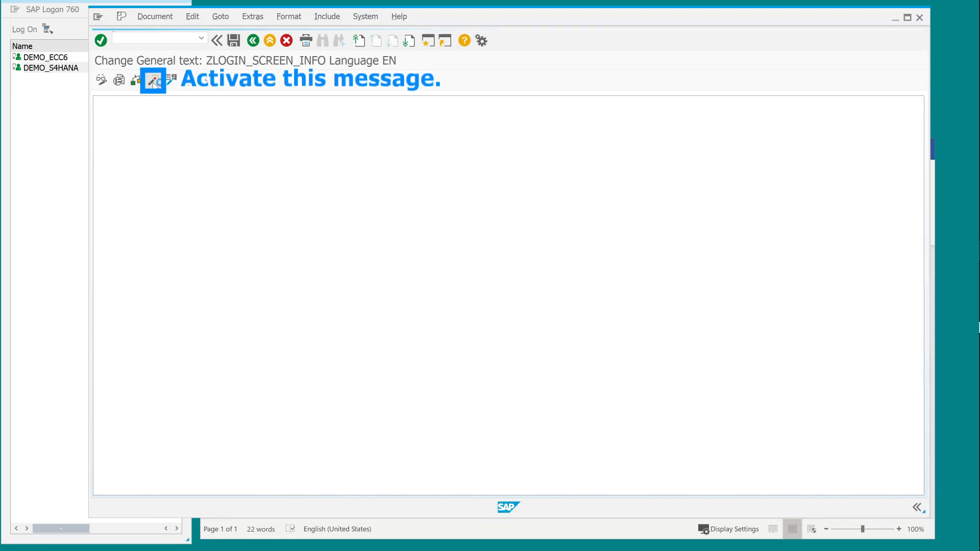
Activate ZLOGIN_SCREEN_INFO as a new version and exit the session with /ne
click(153, 81)
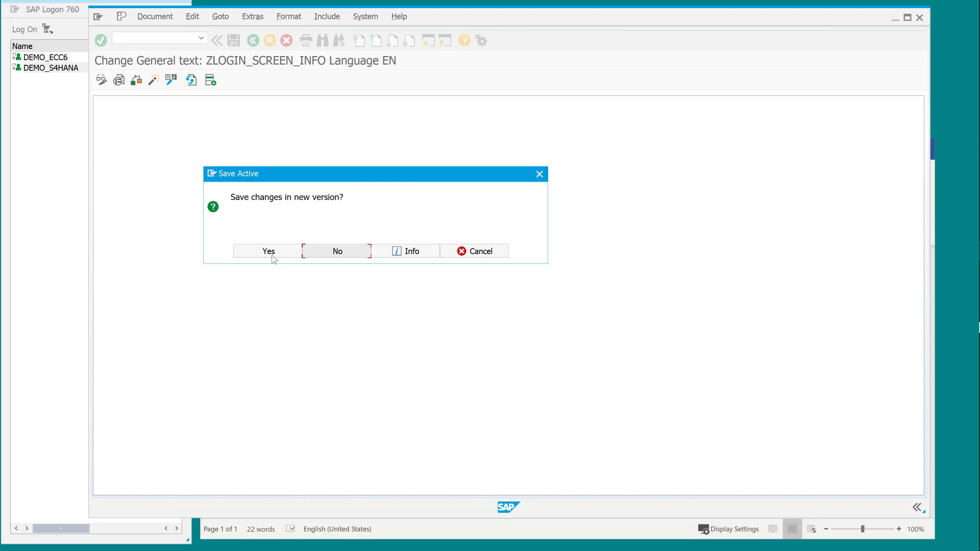
click(268, 251)
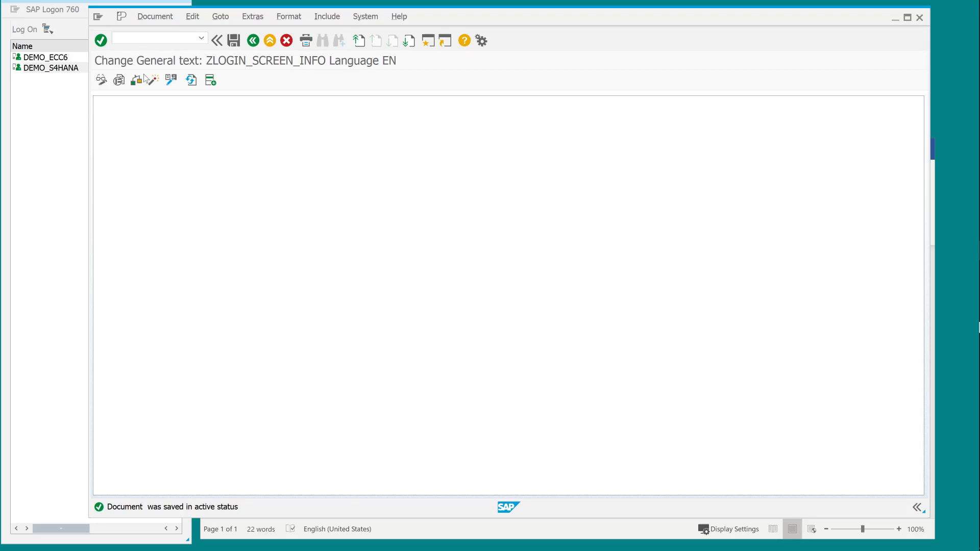
text(/ne)
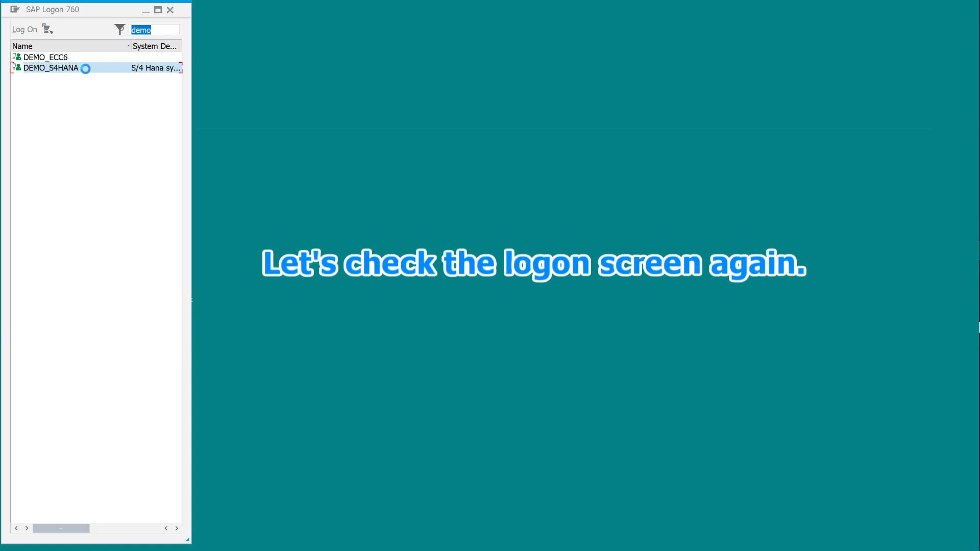
Open the DEMO_S4HANA logon screen showing the newly added line and enter user demouser
double_click(50, 67)
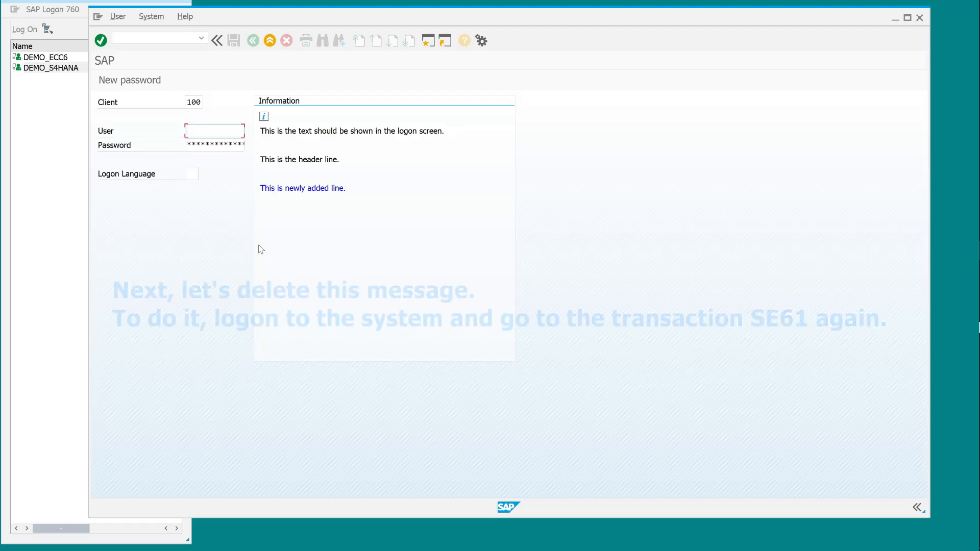
text(demouser)
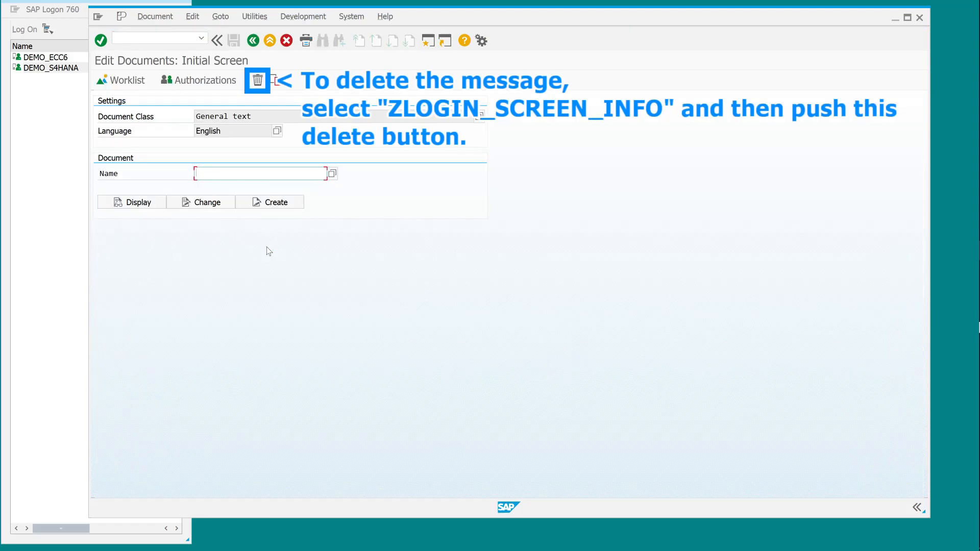
Delete the ZLOGIN_SCREEN_INFO general text and log off from DEMO_S4HANA
text(ZLOGIN_SCREEN_INFO)
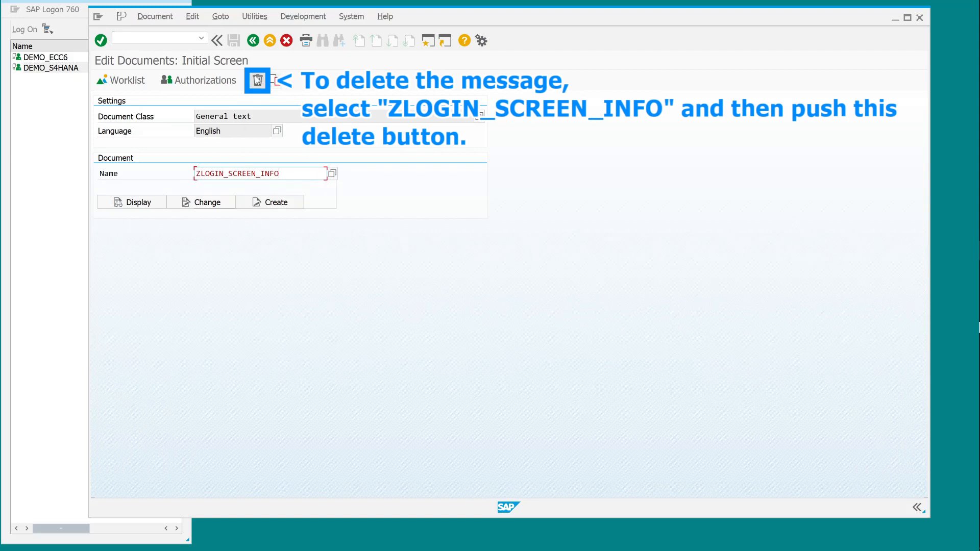
click(257, 80)
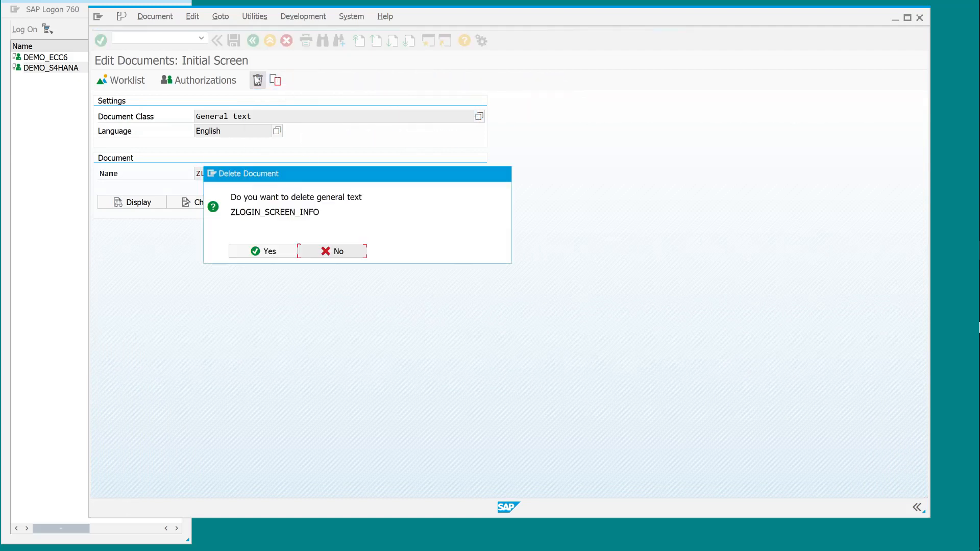
click(262, 251)
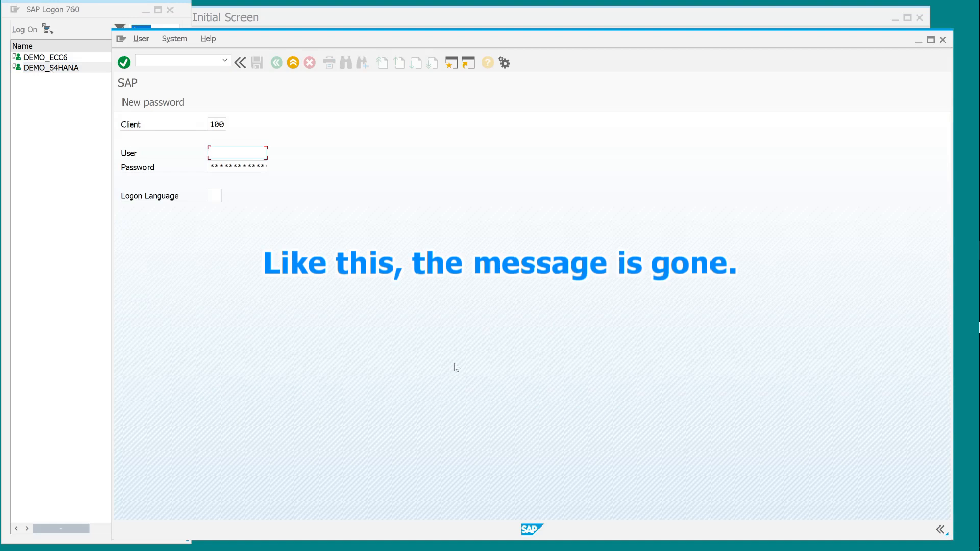
mouse_move(374, 288)
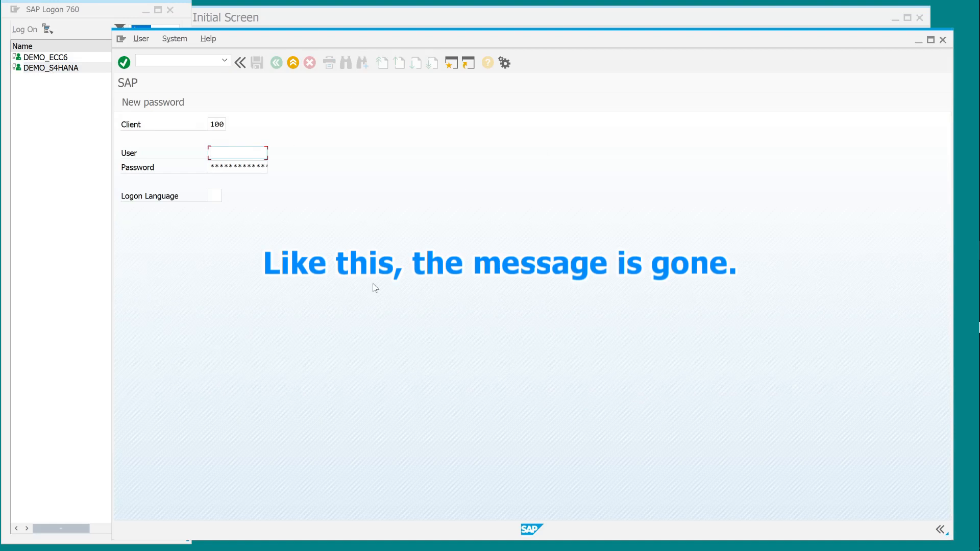
mouse_move(653, 181)
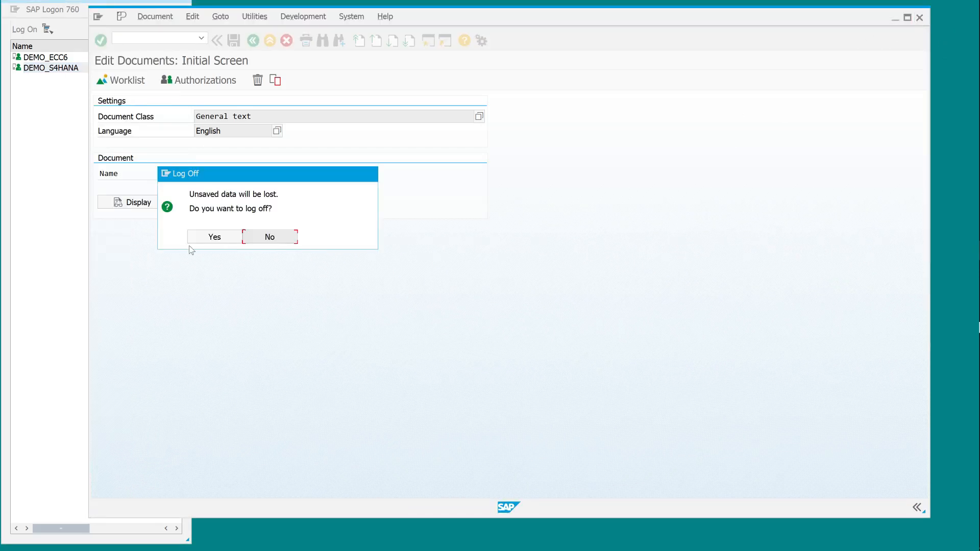
click(215, 237)
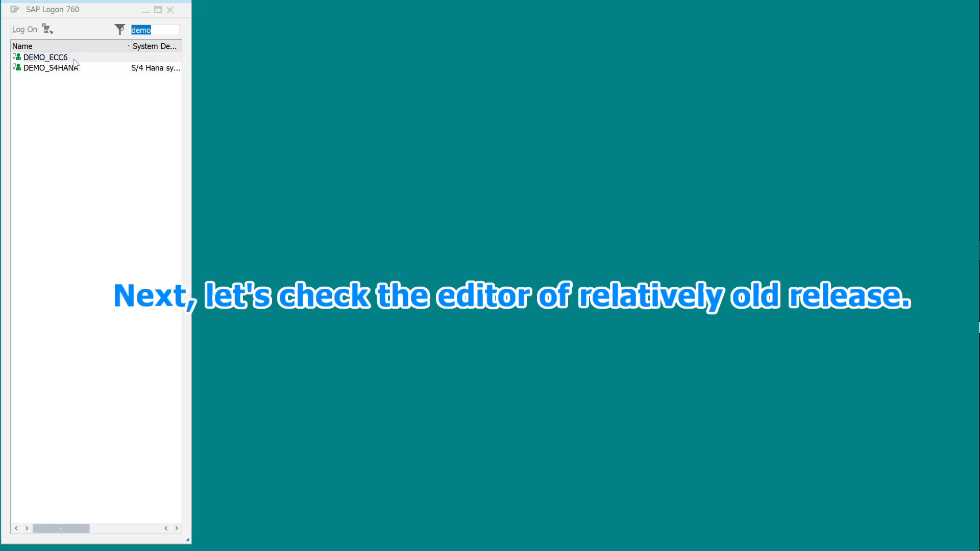
Log on to DEMO_ECC6 as demouser and dismiss the test information popup
double_click(45, 57)
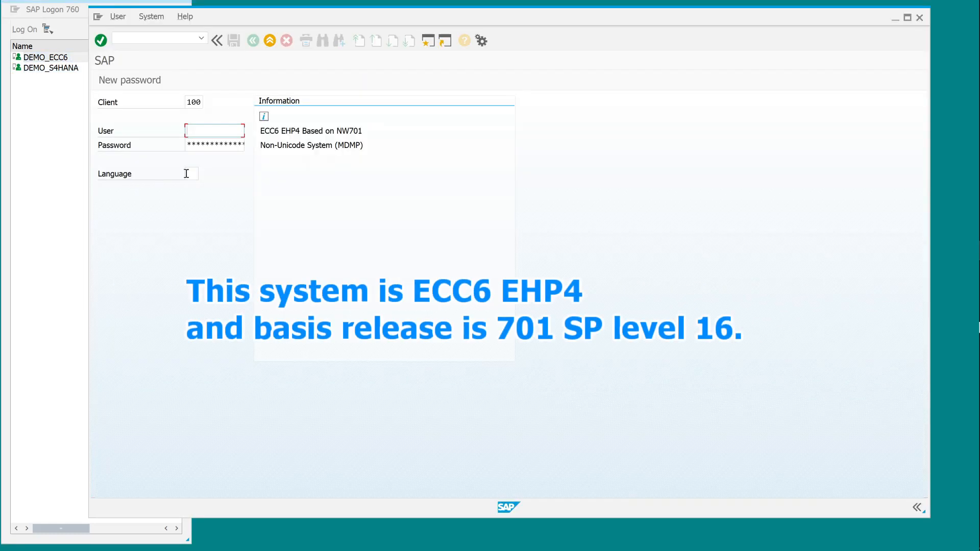
text(demouser)
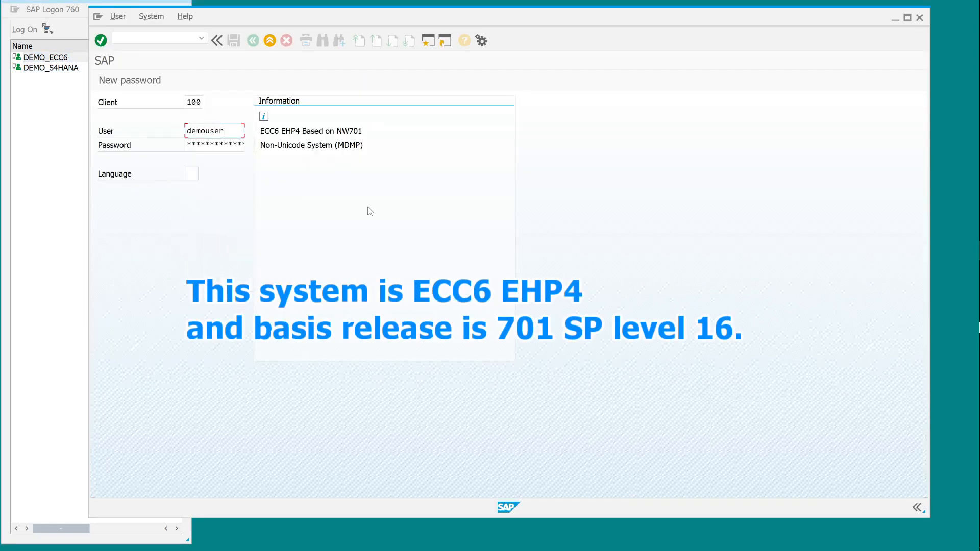
click(215, 144)
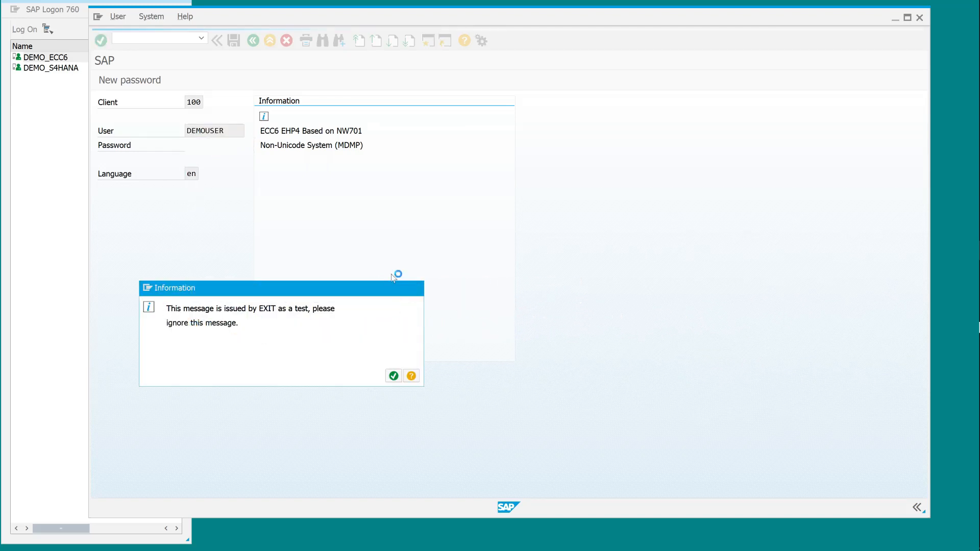
click(393, 376)
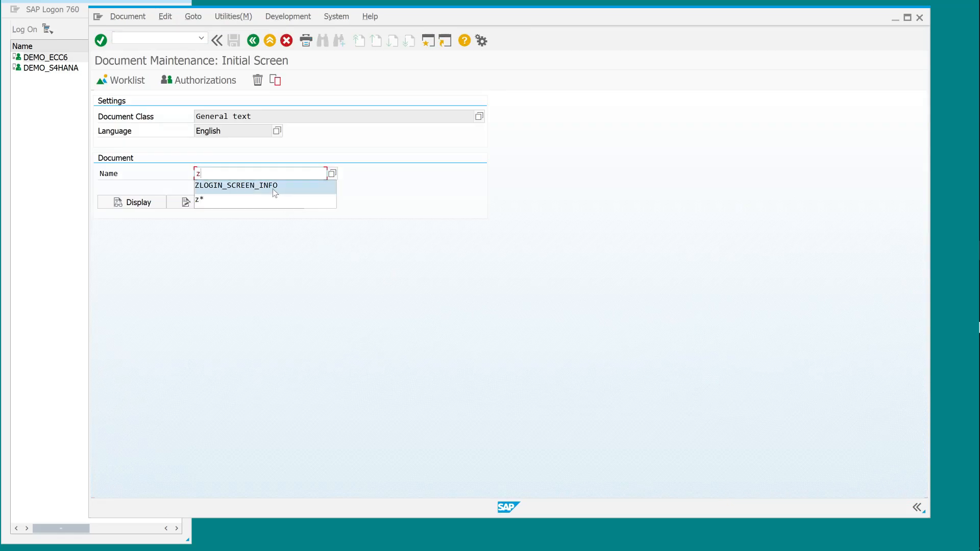
Pick ZLOGIN_SCREEN_INFO from the name history and open it for changing in the line editor
click(235, 185)
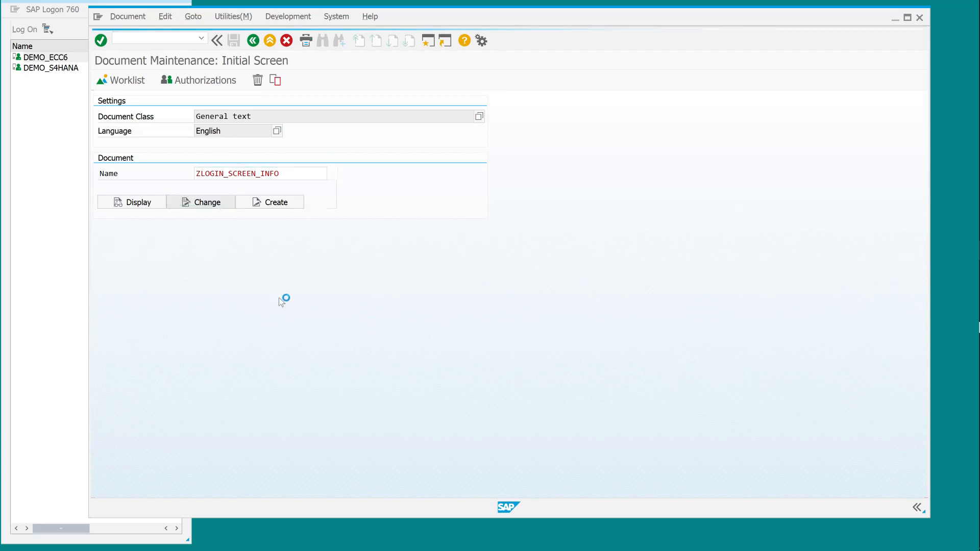
mouse_move(293, 298)
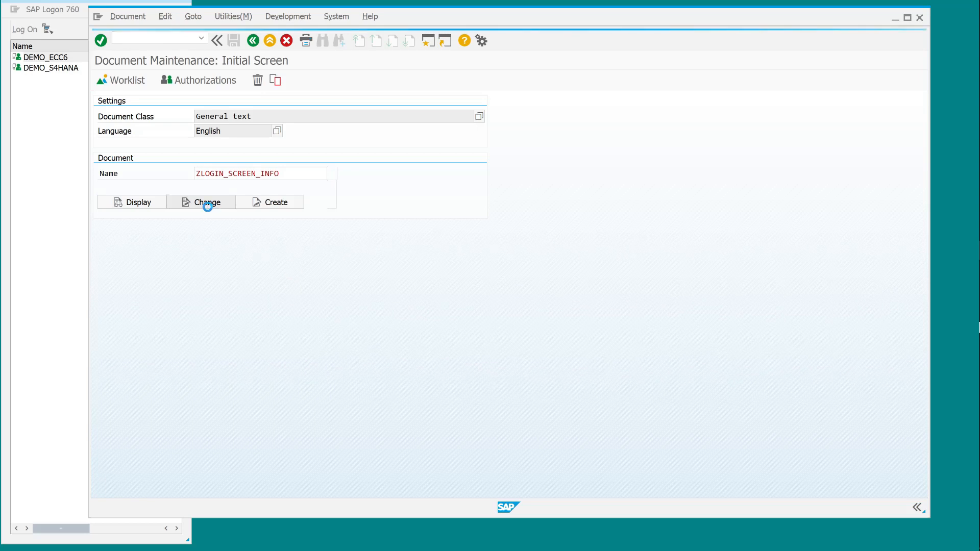
click(207, 202)
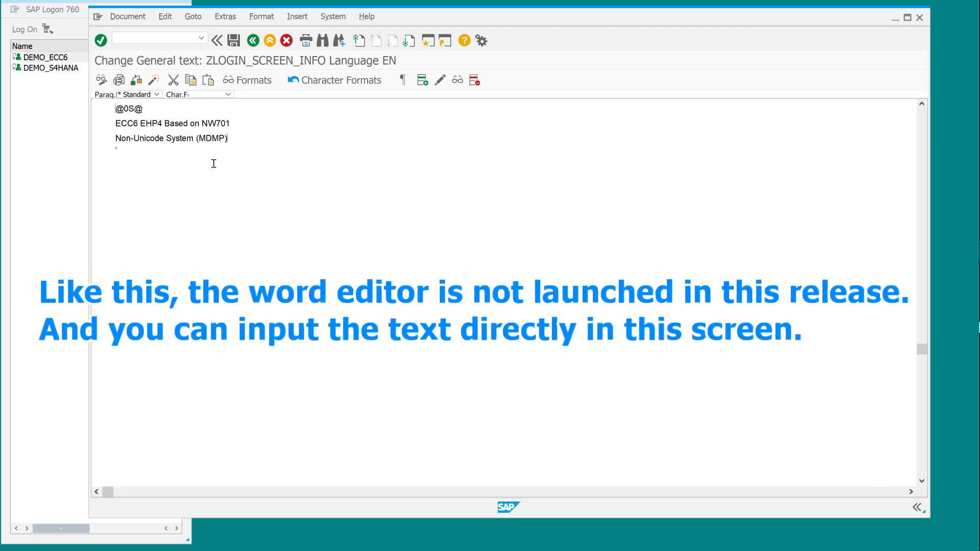
mouse_move(332, 150)
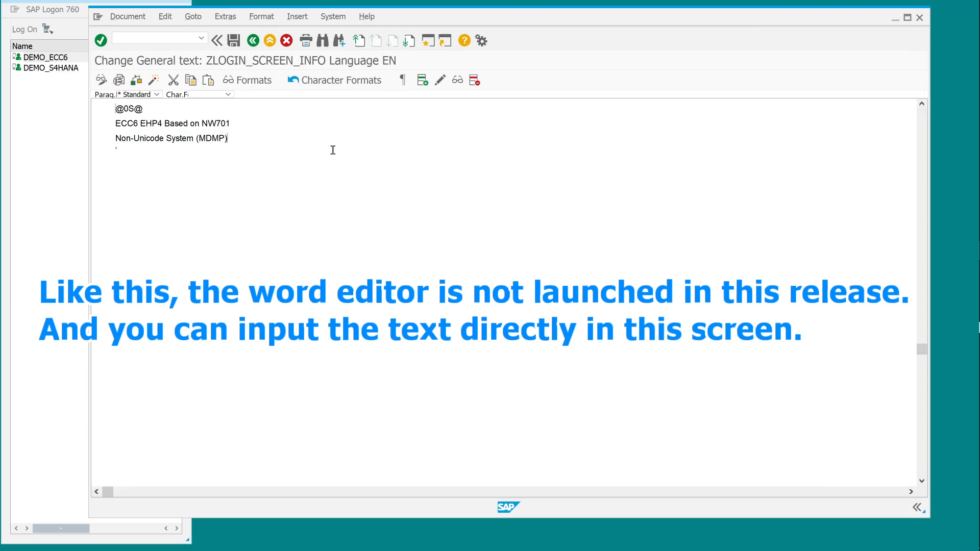
Write "This is newly added line." below the system description lines
text(This is)
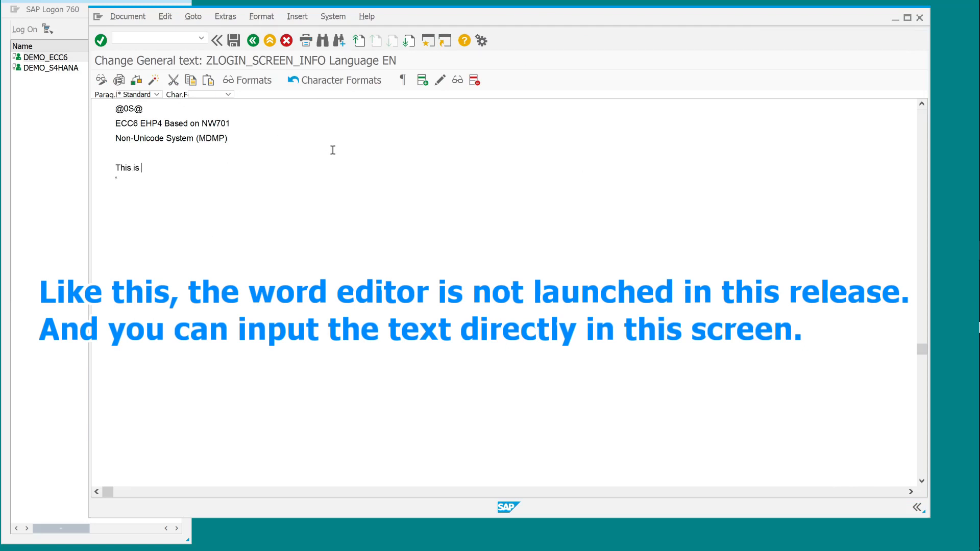
text(newly added li)
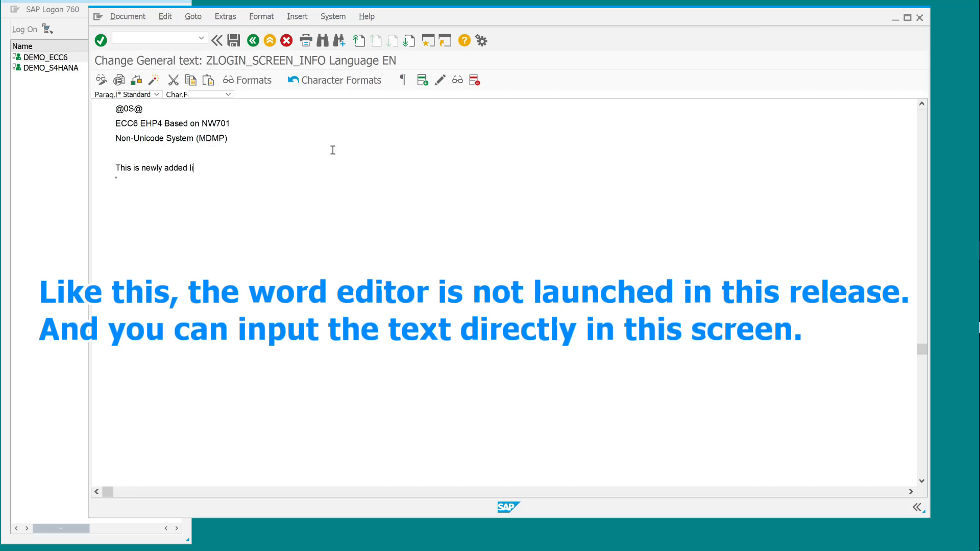
text(ne.)
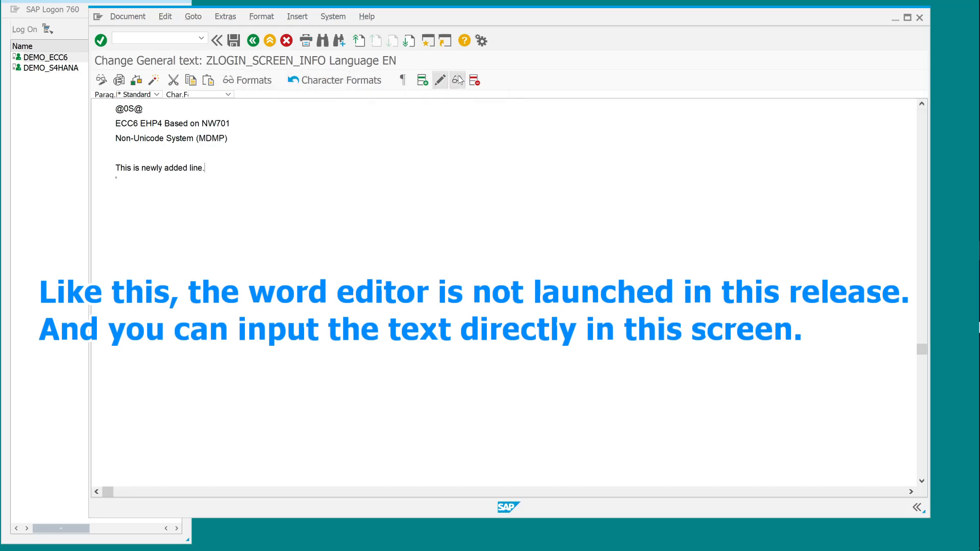
mouse_move(318, 134)
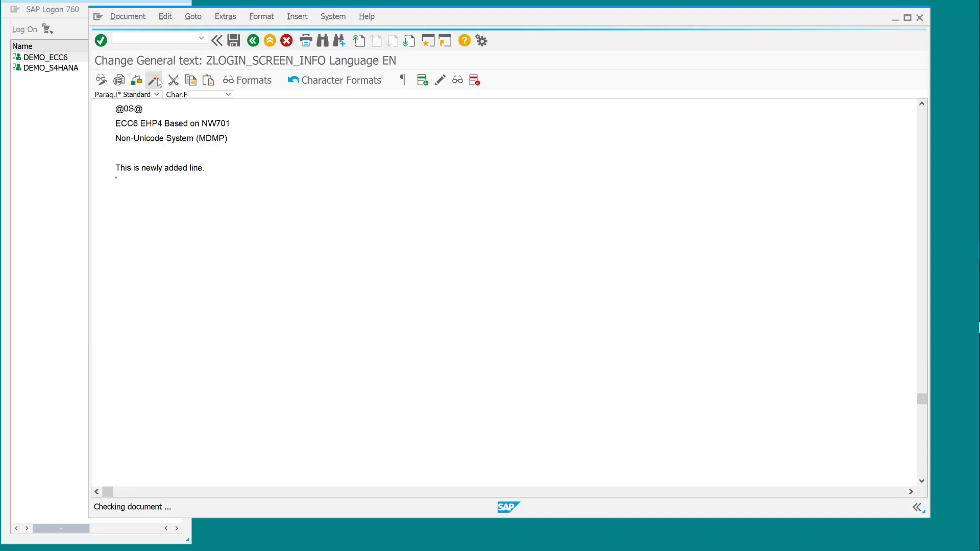
Save ZLOGIN_SCREEN_INFO as active and translation-relevant, then go back to Document Maintenance
click(235, 41)
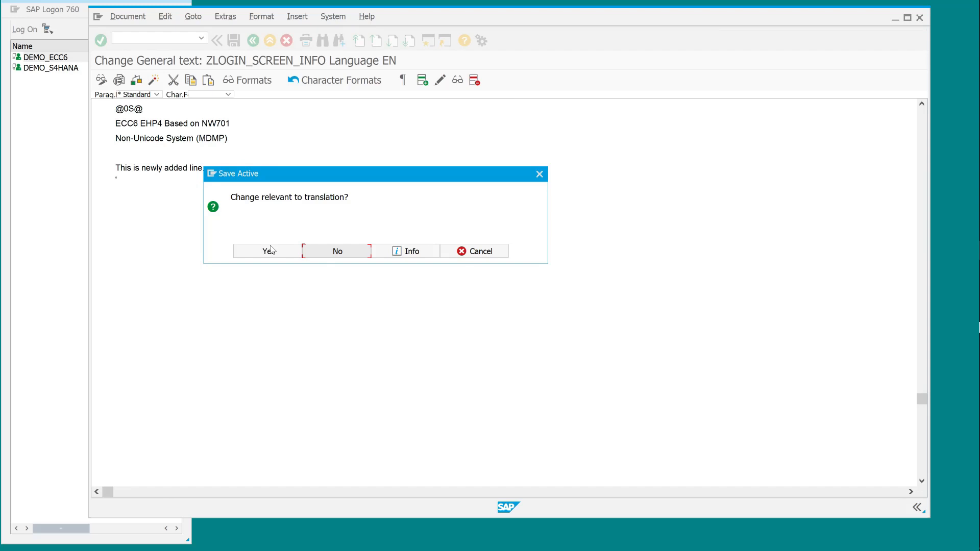
click(267, 251)
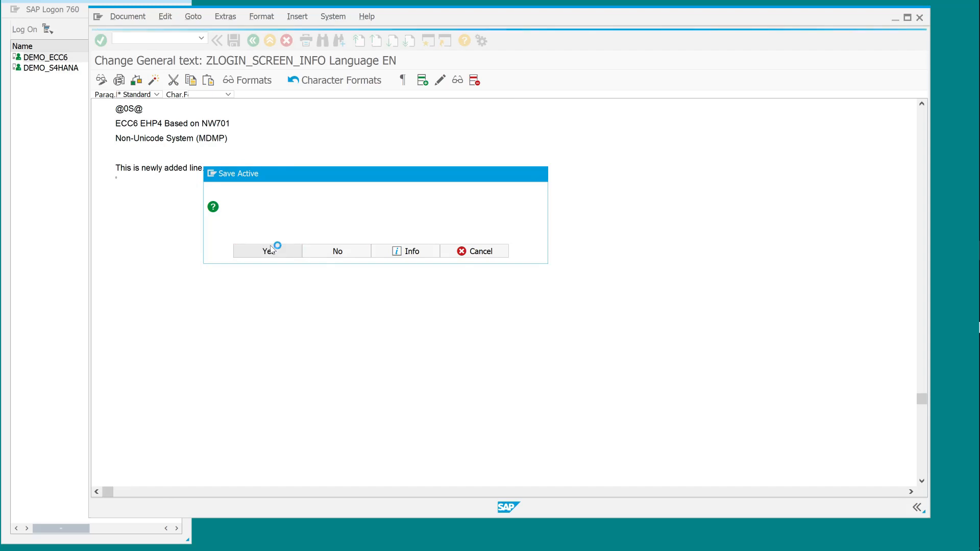
click(267, 251)
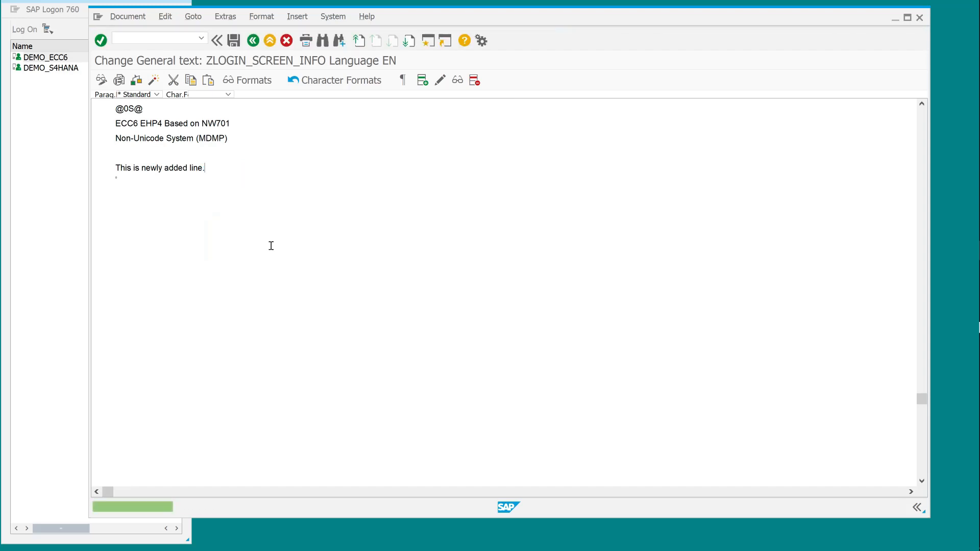
click(235, 40)
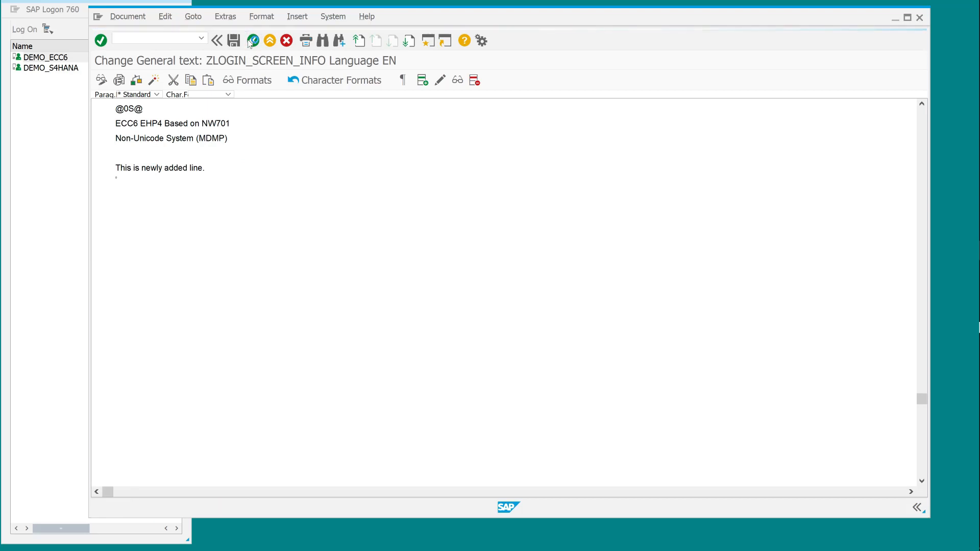
click(216, 40)
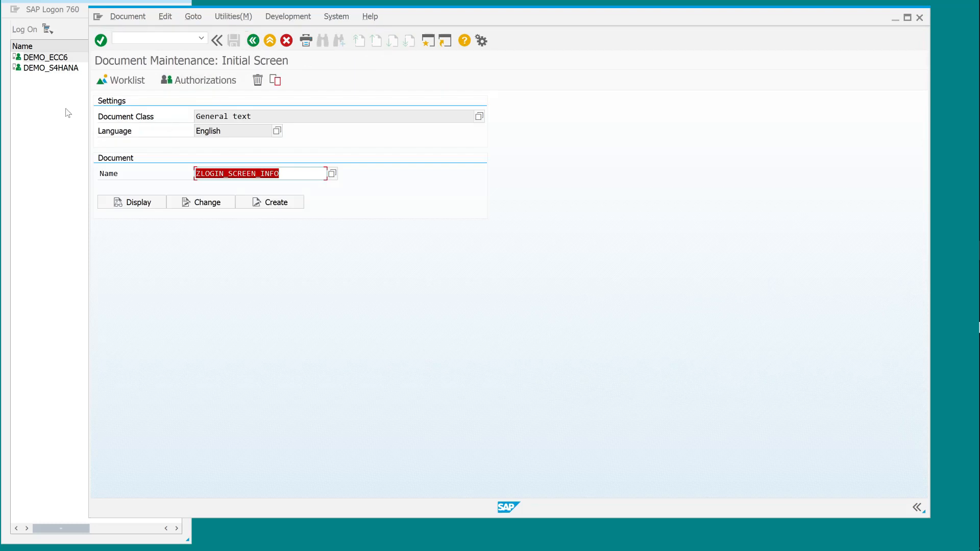